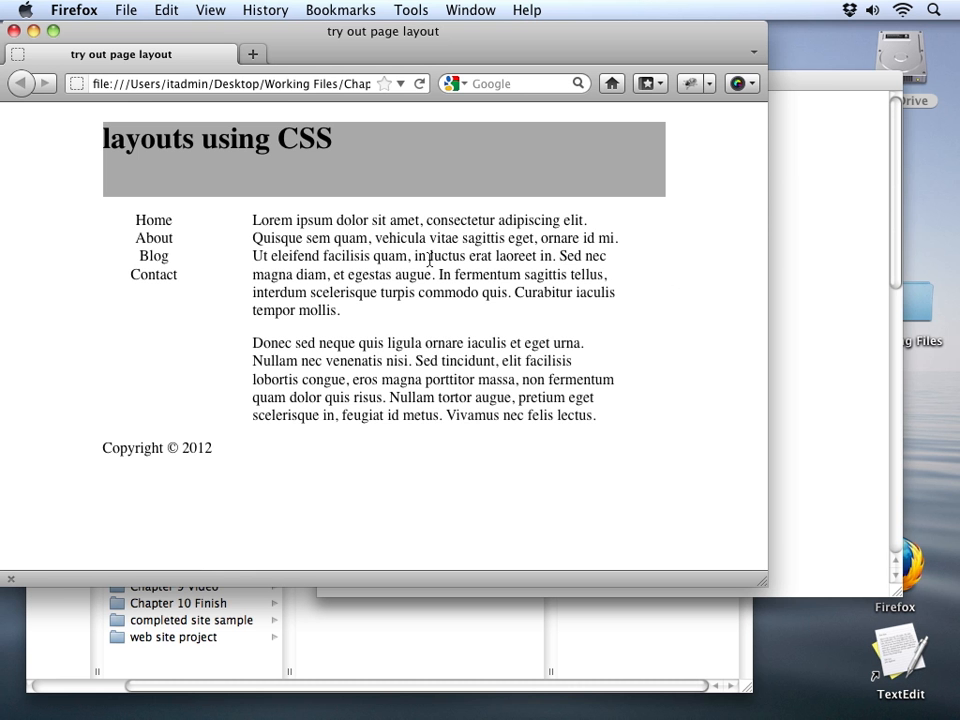
mouse_move(169, 476)
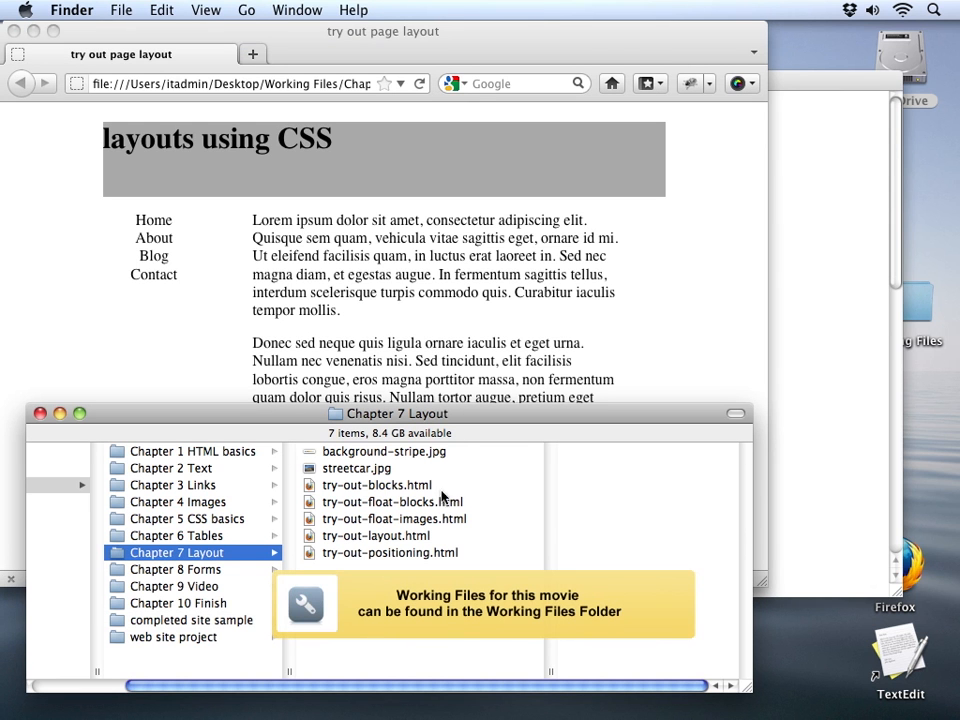
mouse_move(332, 482)
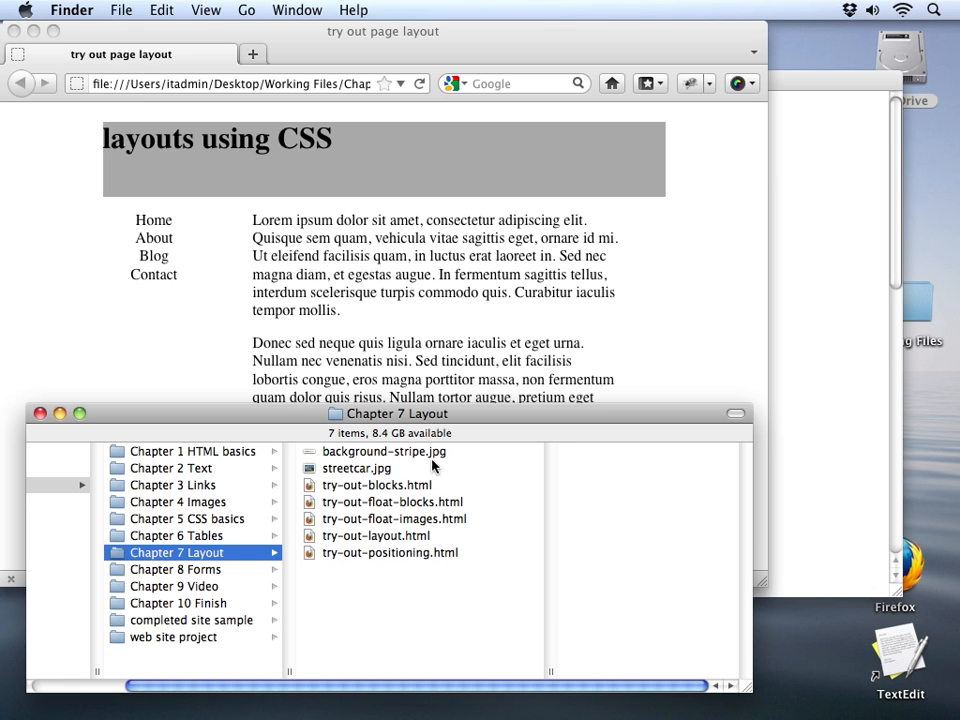
mouse_move(473, 379)
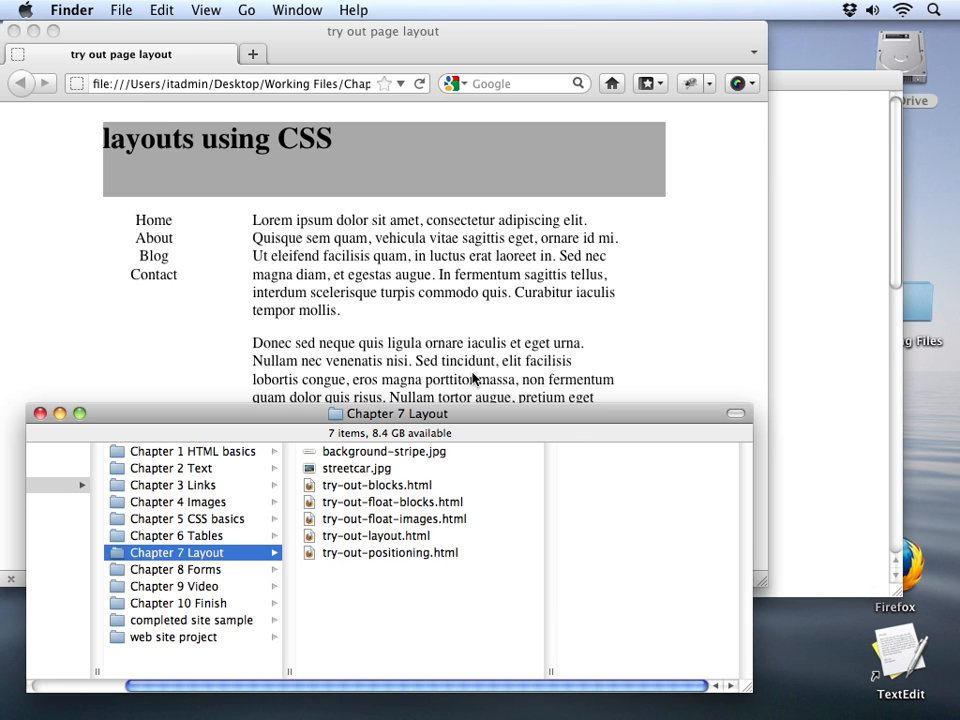
mouse_move(420, 291)
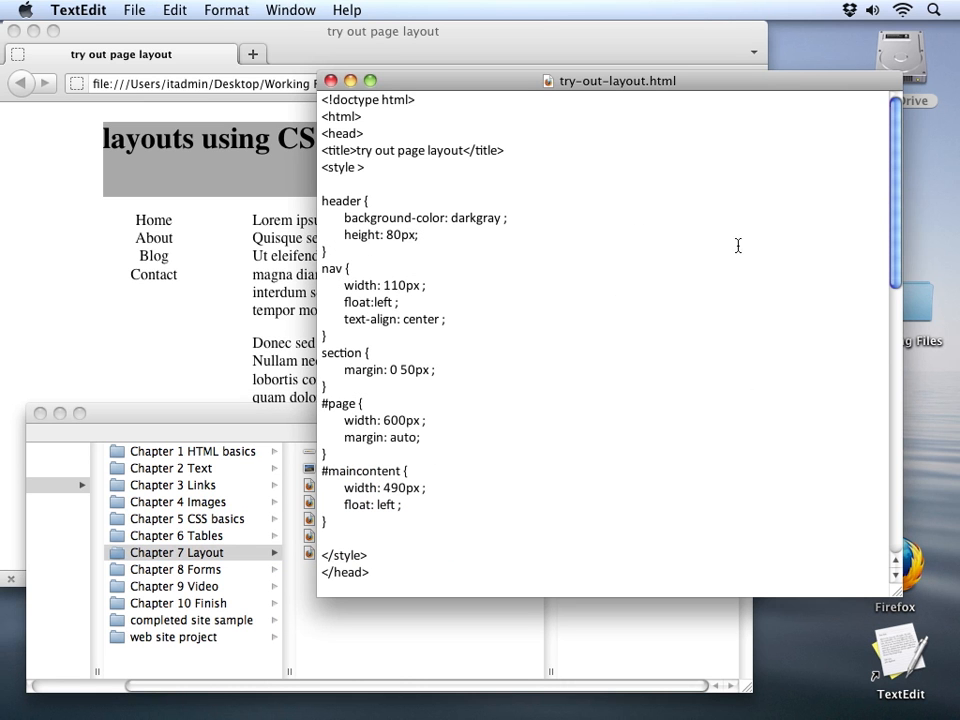
mouse_move(491, 343)
text(f)
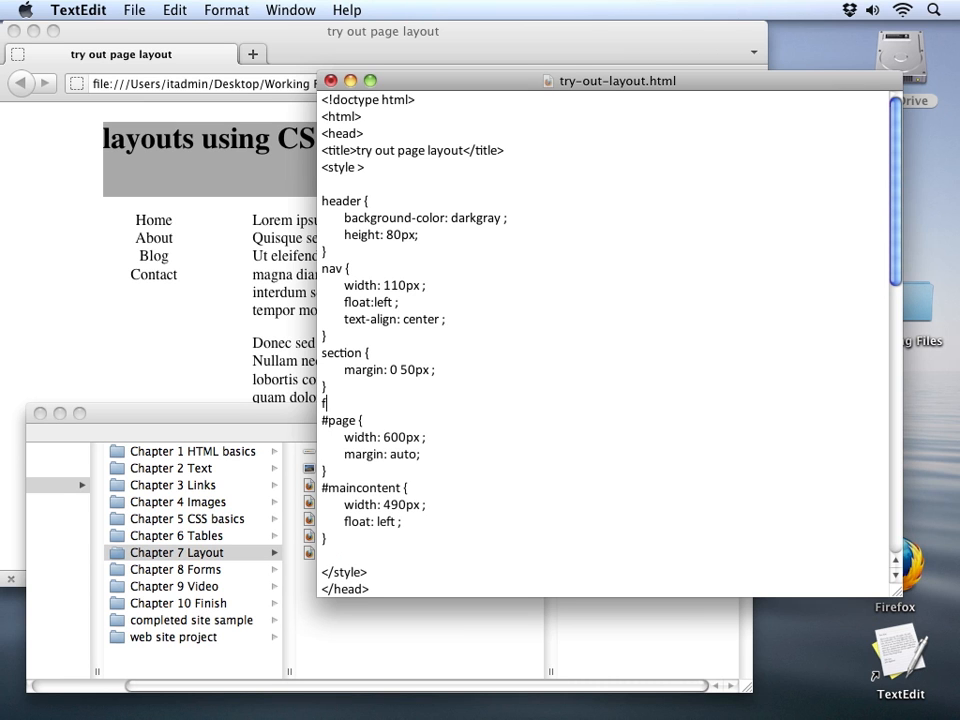
Write a footer rule with lightgray background-color, centered text-align and 10px font-size
text(ooter {)
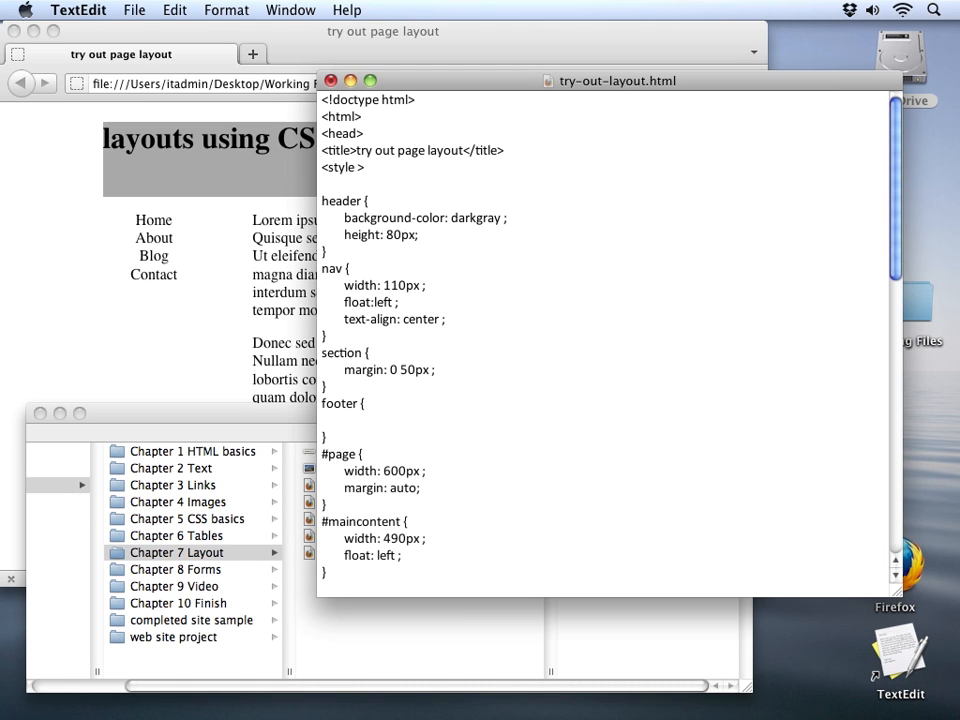
text(backgr)
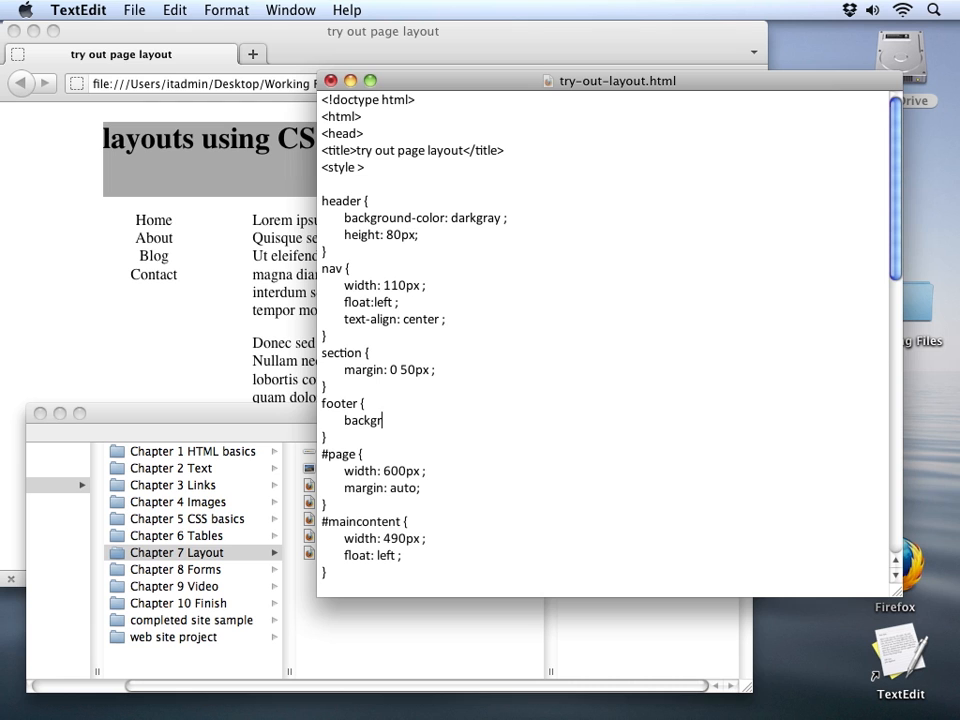
text(ound-color:)
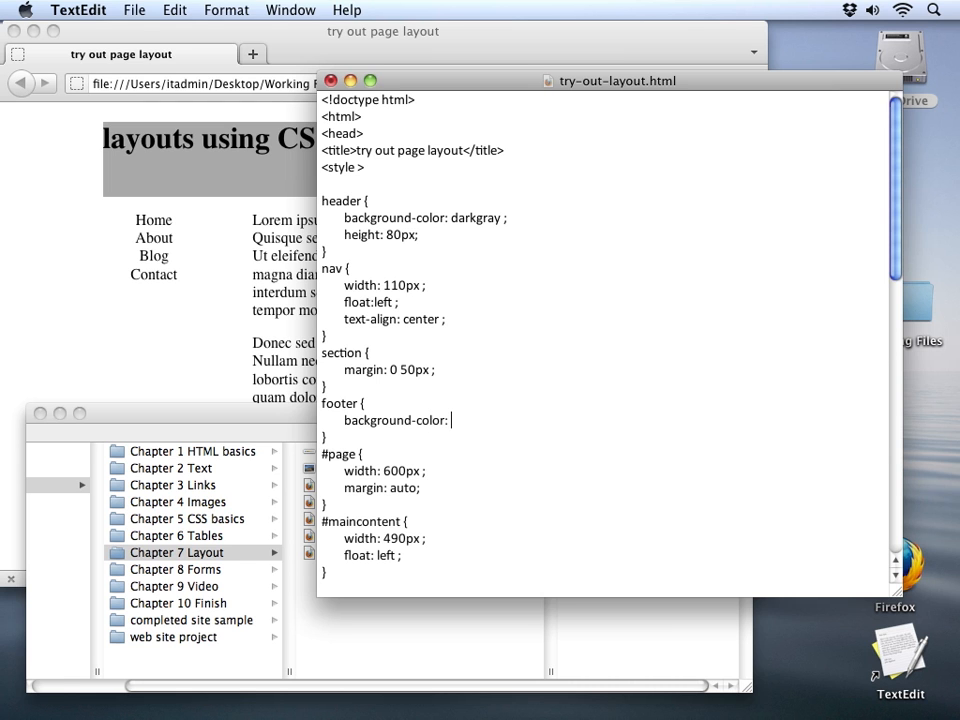
text(lightgray;)
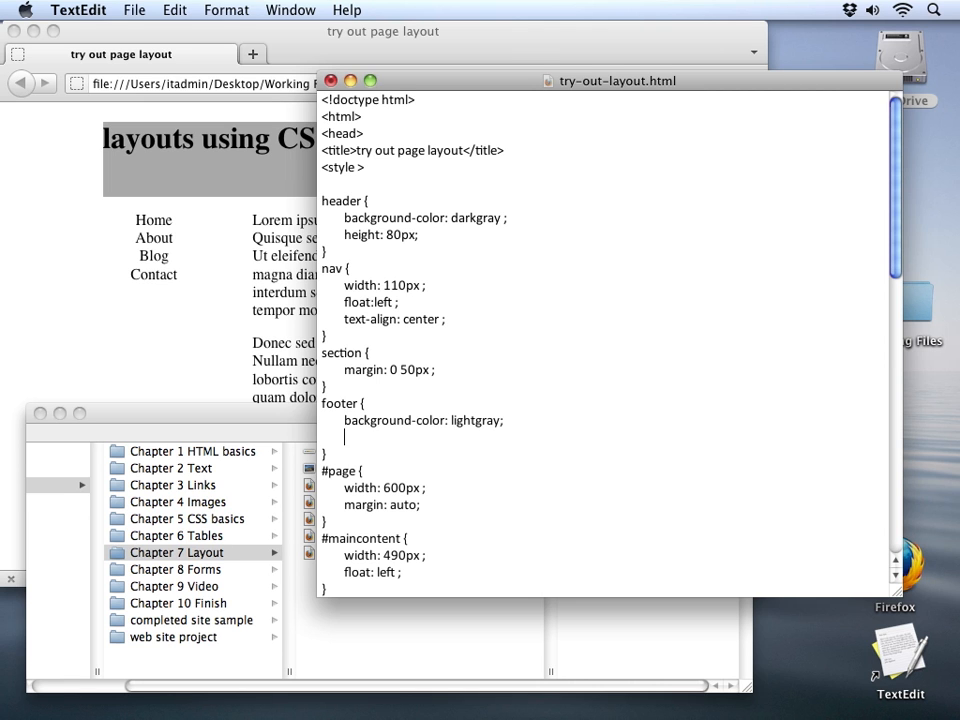
text(text-)
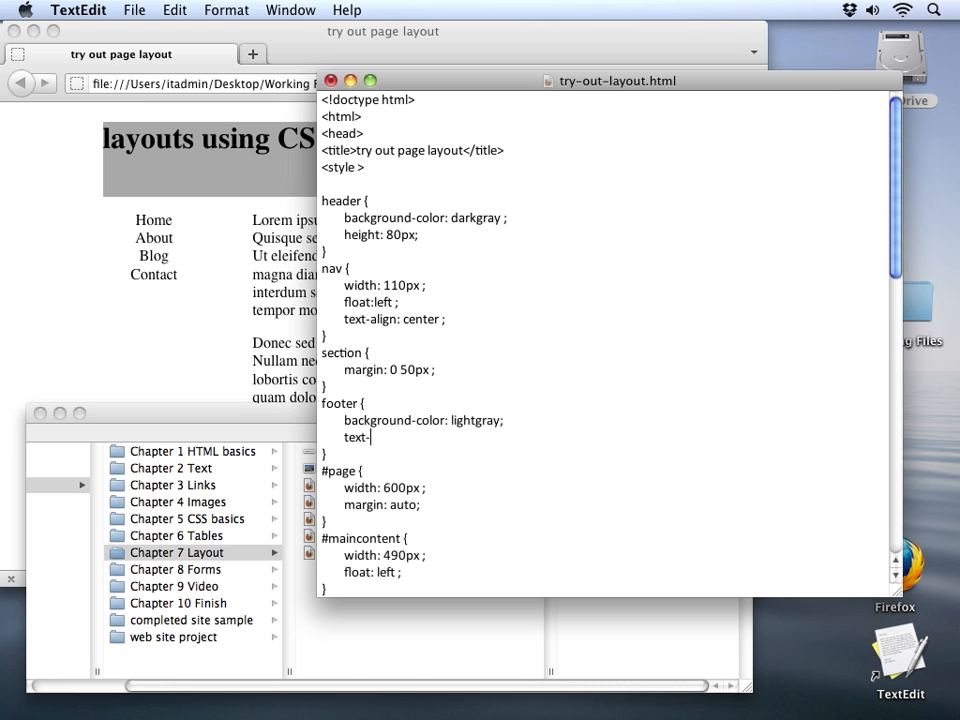
text(align)
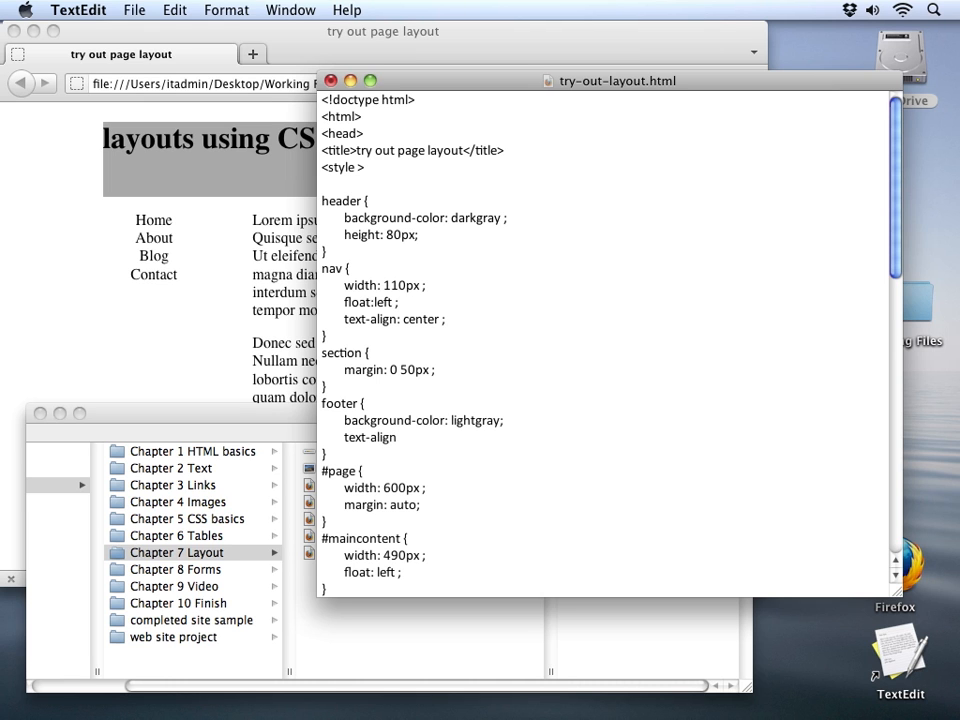
text(center;)
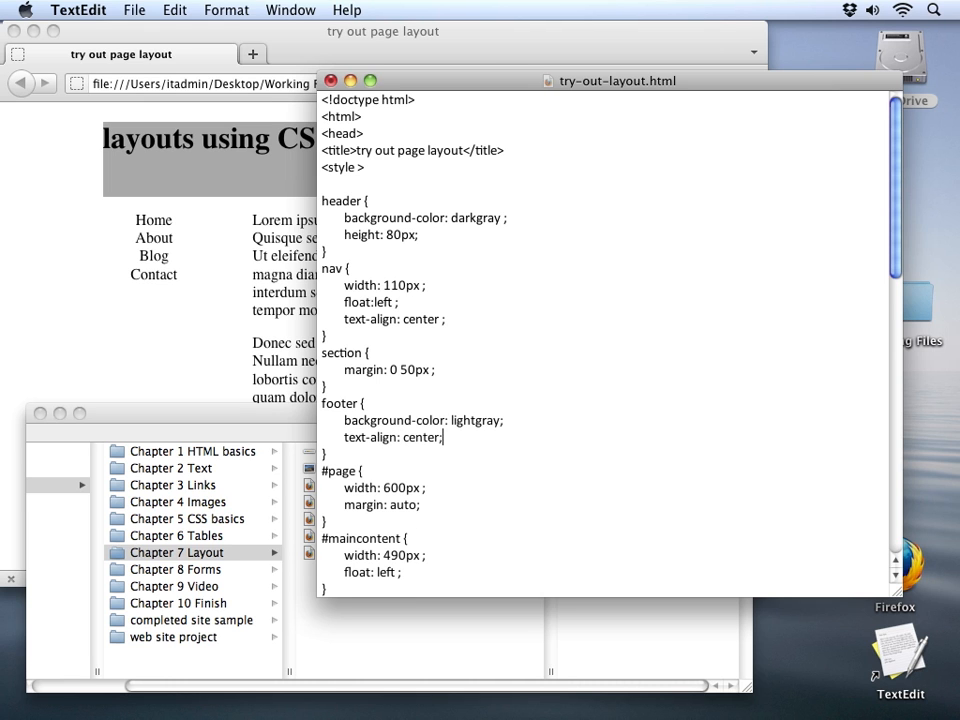
text(font-size:)
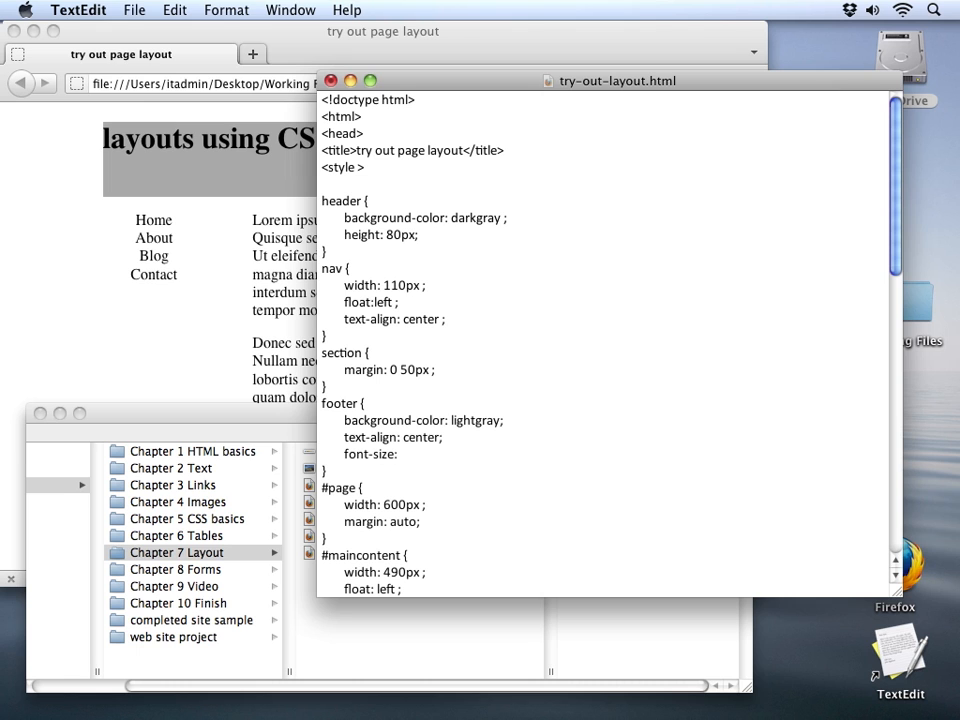
text(10px;)
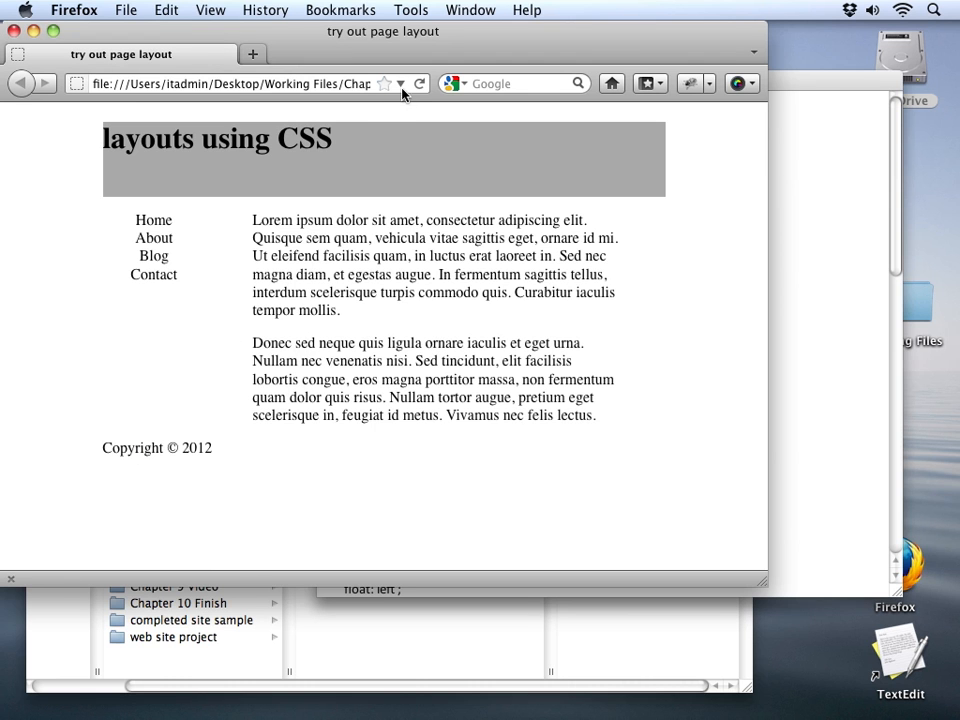
Reload the Firefox page to show the small, centered footer on lightgray
click(419, 83)
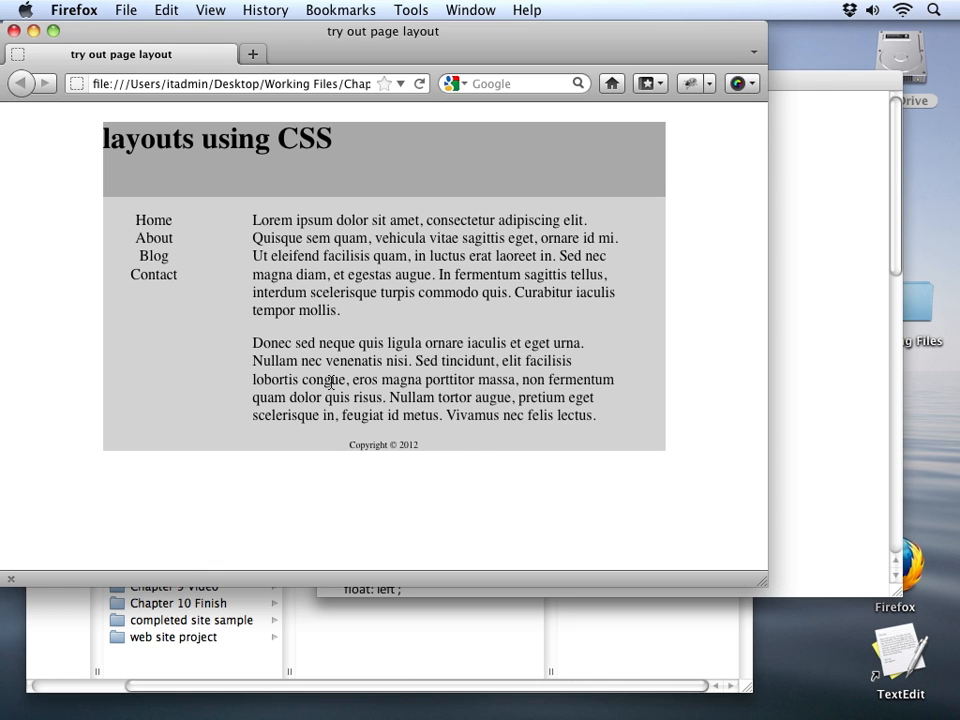
mouse_move(254, 432)
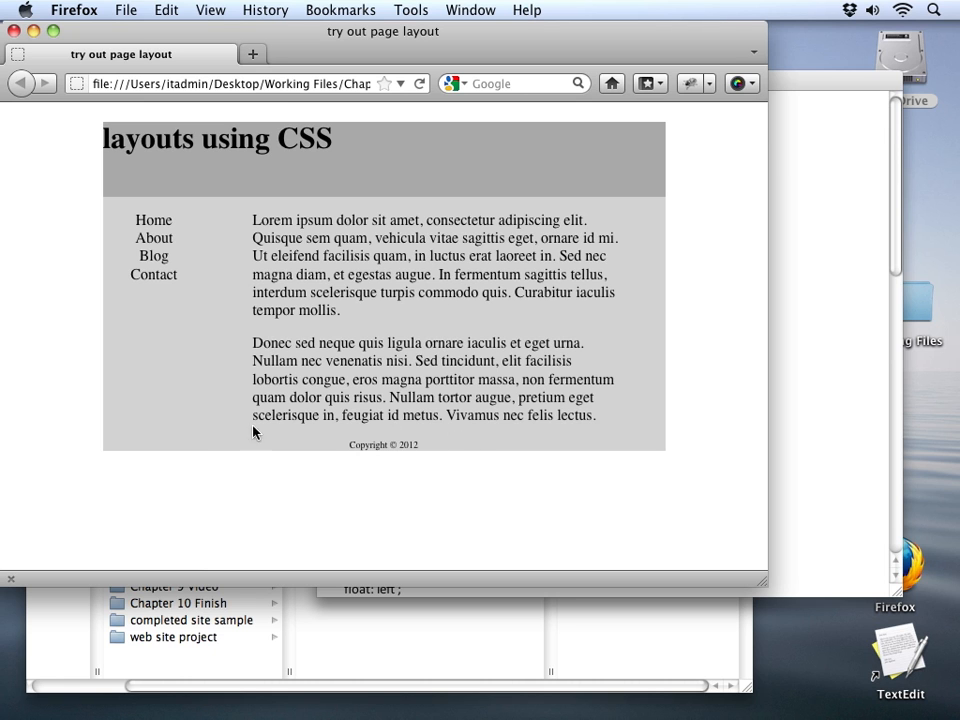
mouse_move(201, 207)
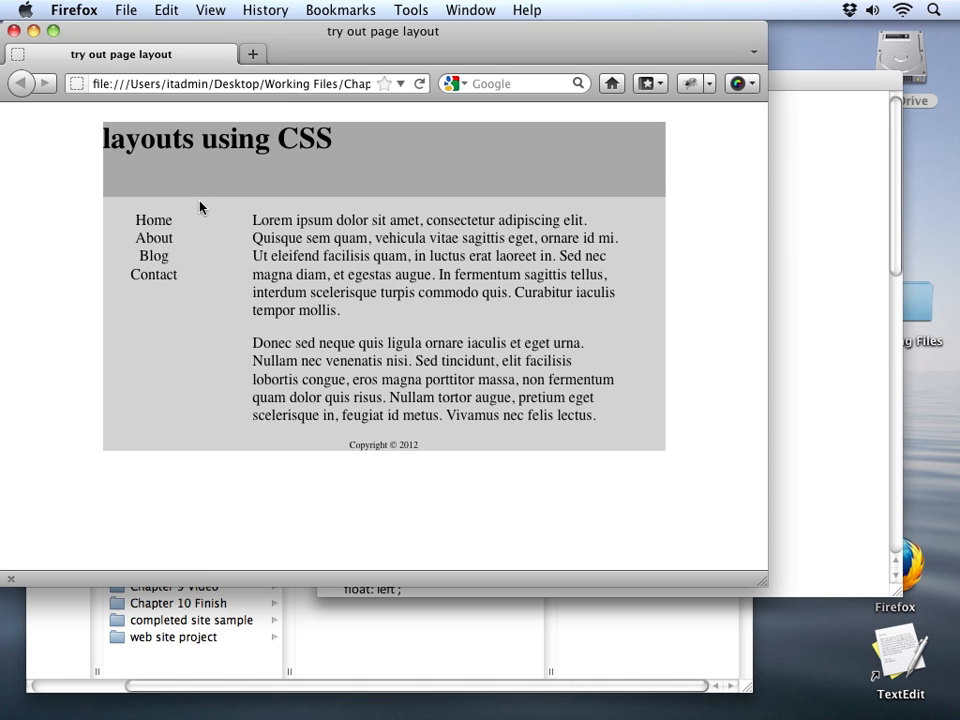
mouse_move(180, 207)
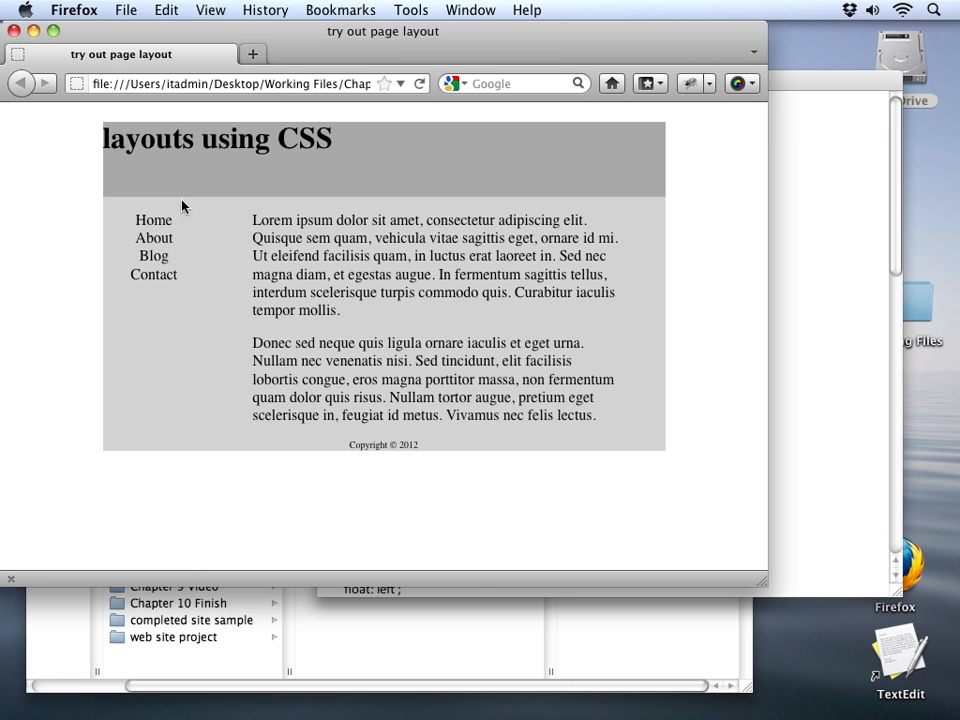
mouse_move(627, 245)
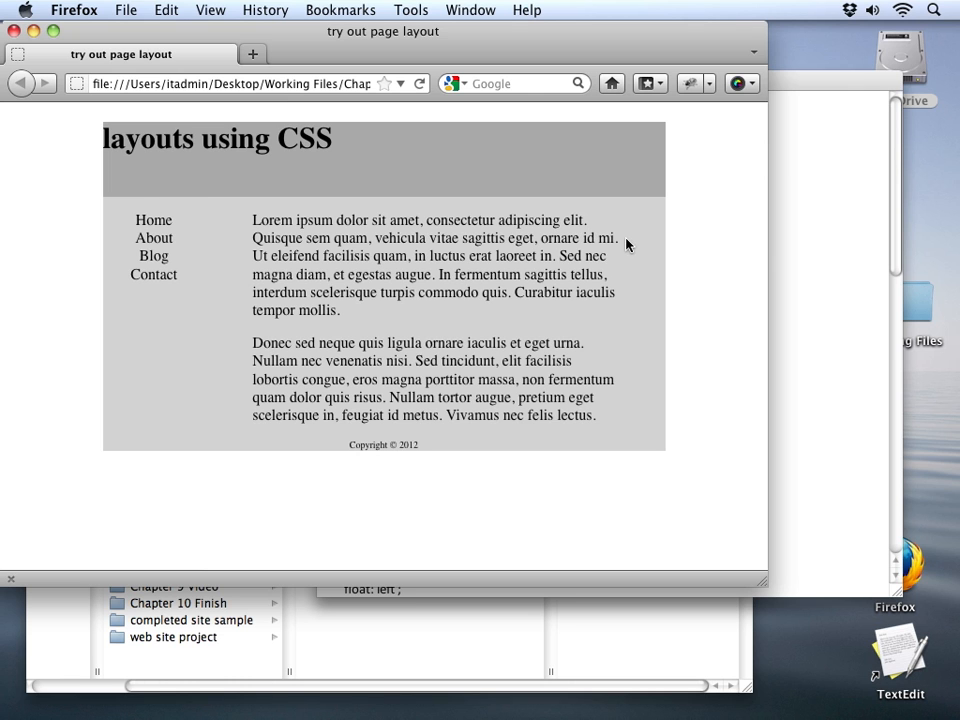
mouse_move(342, 331)
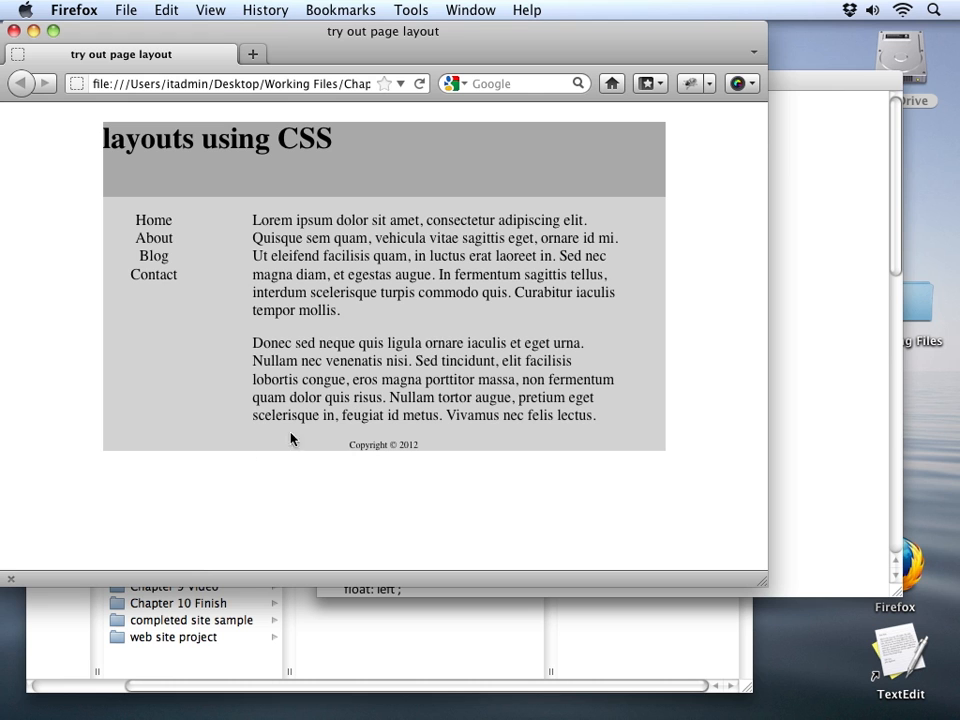
mouse_move(394, 366)
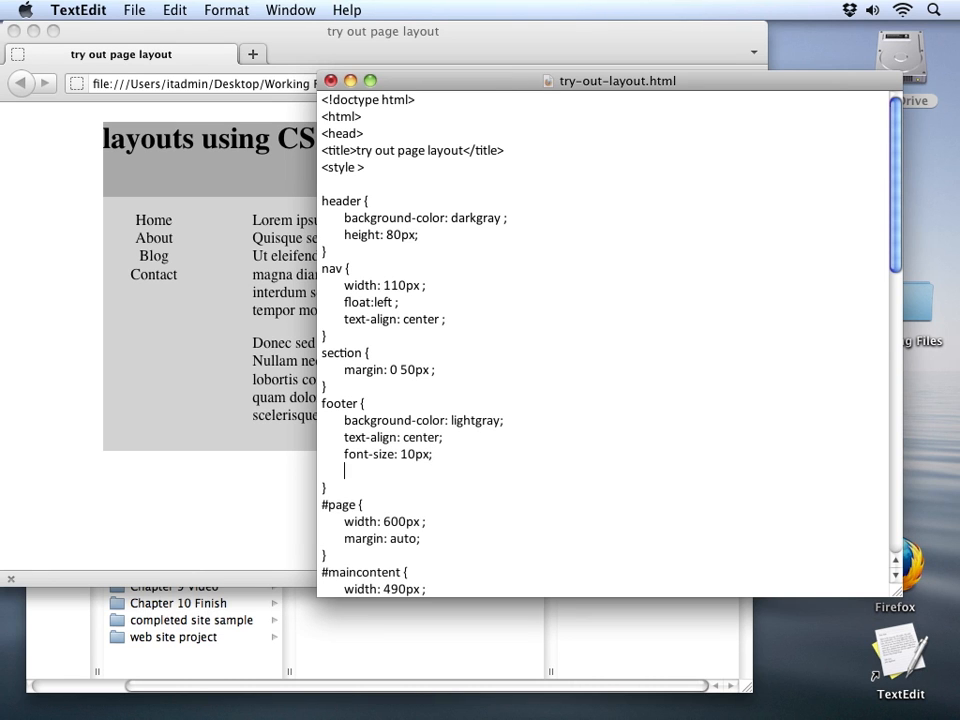
Add clear: both; to the footer rule
text(clear:)
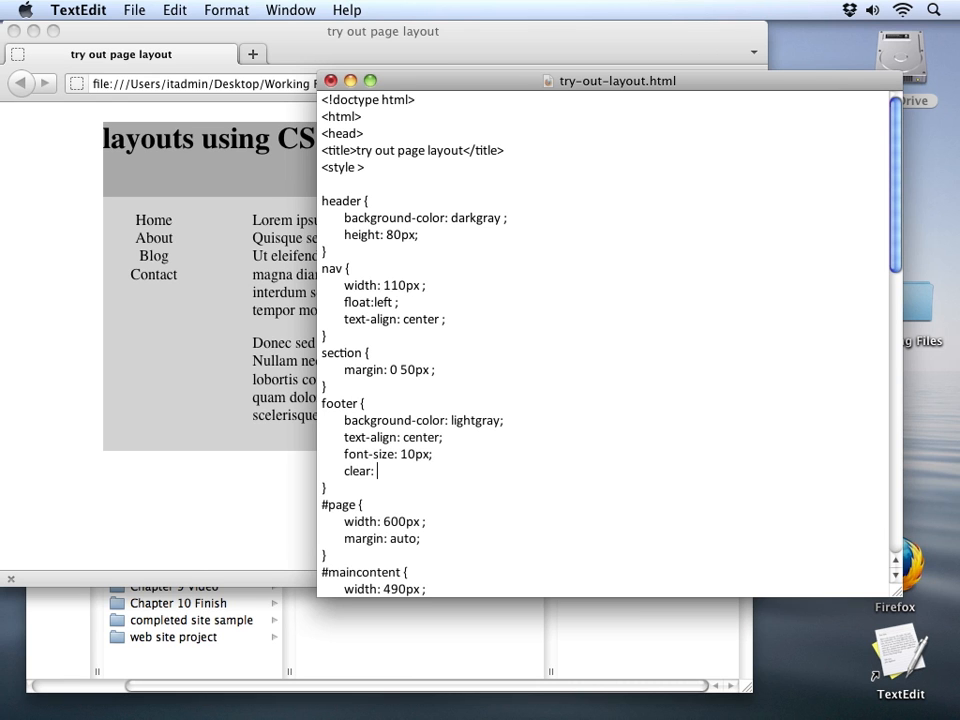
text(b)
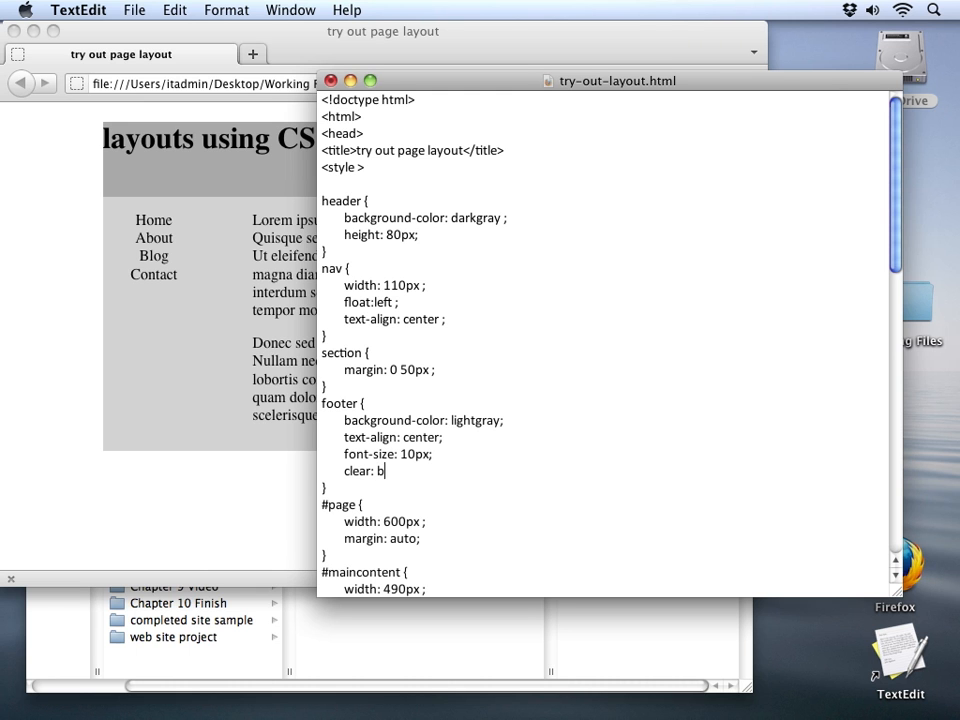
text(oth;)
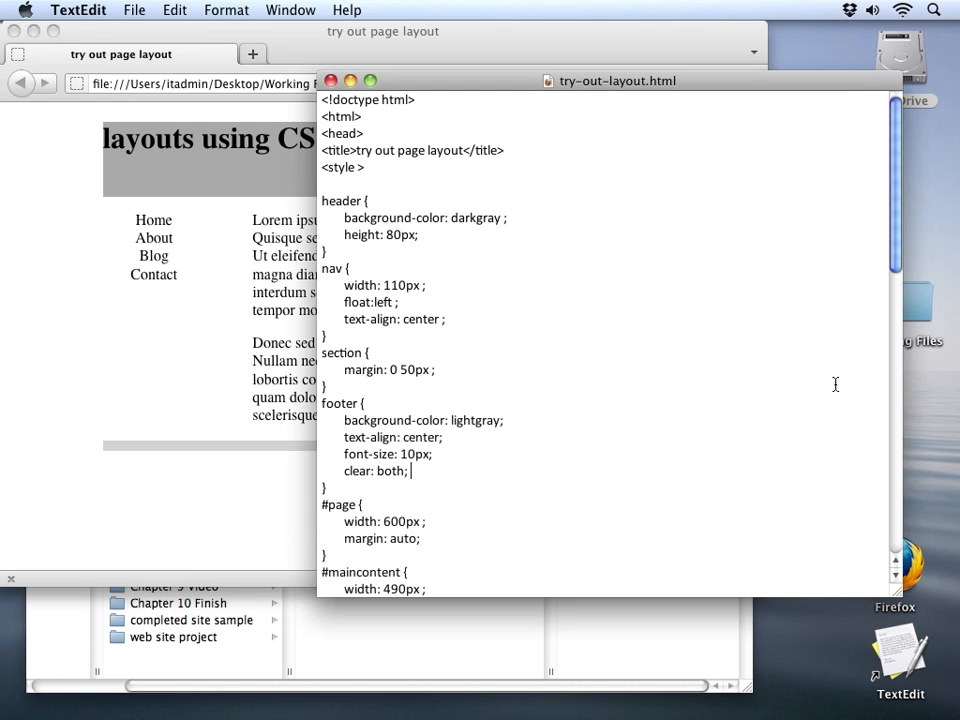
Add background-image: url("streetcar.jpg"); inside the #maincontent rule
scroll(down, 3)
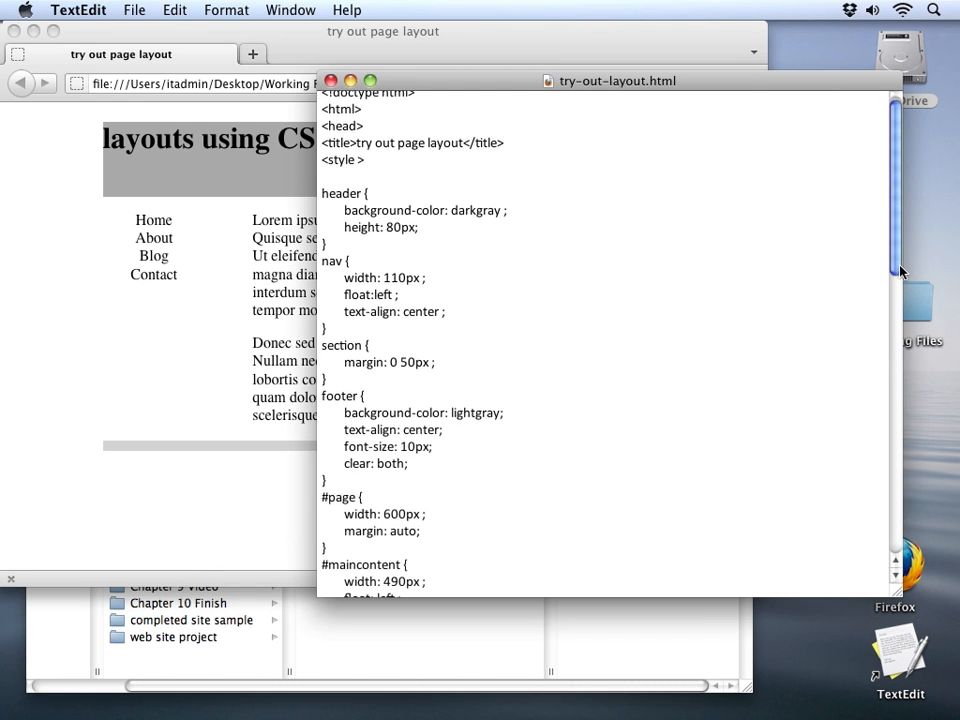
scroll(down, 3)
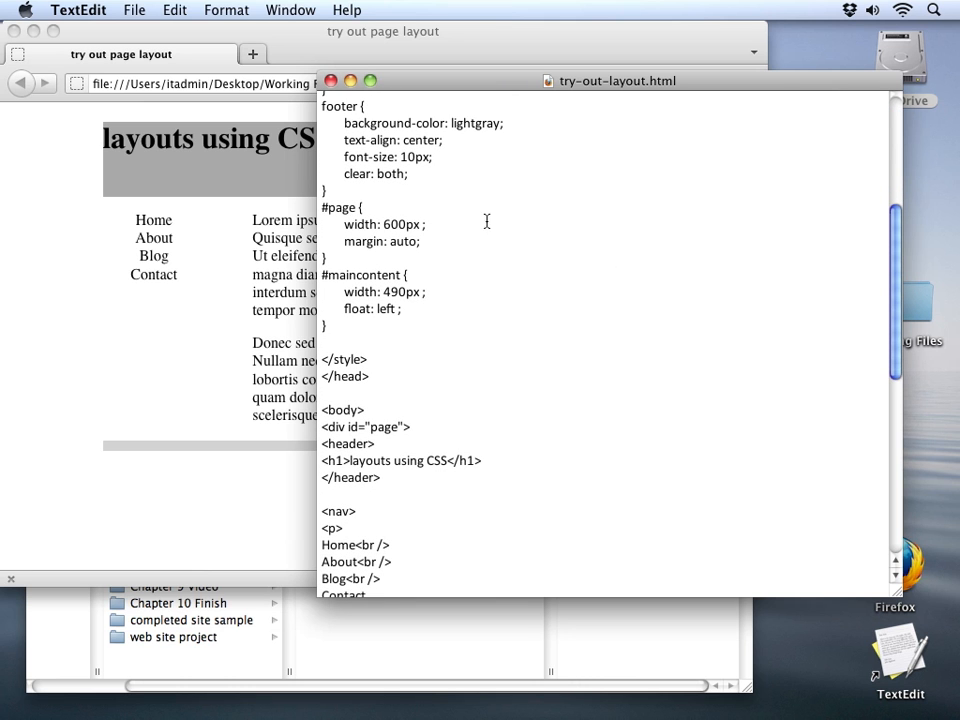
click(409, 308)
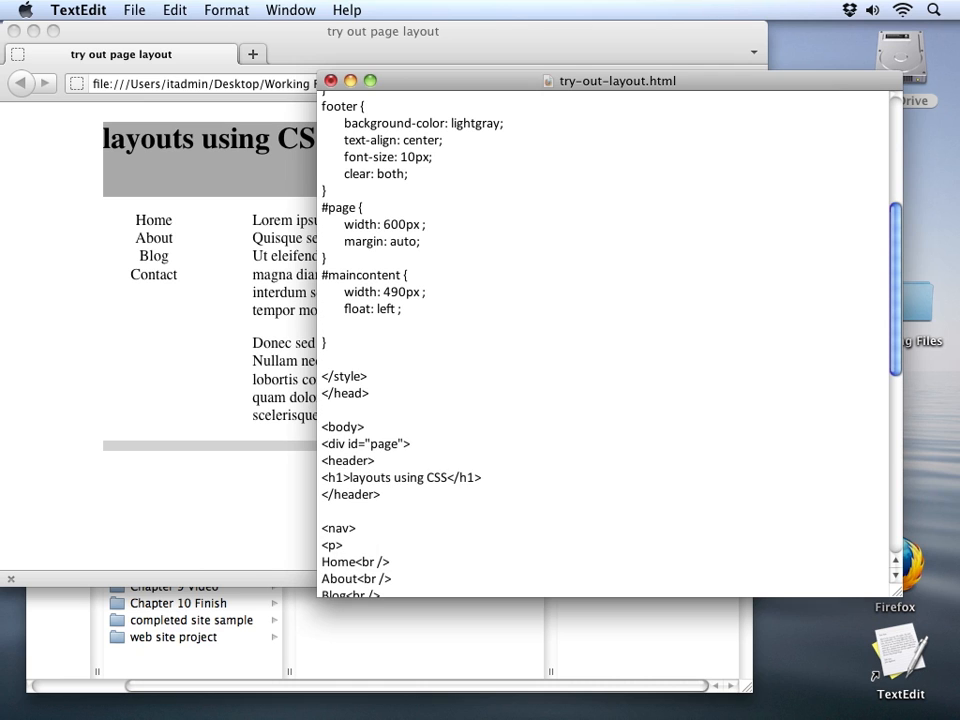
text(background)
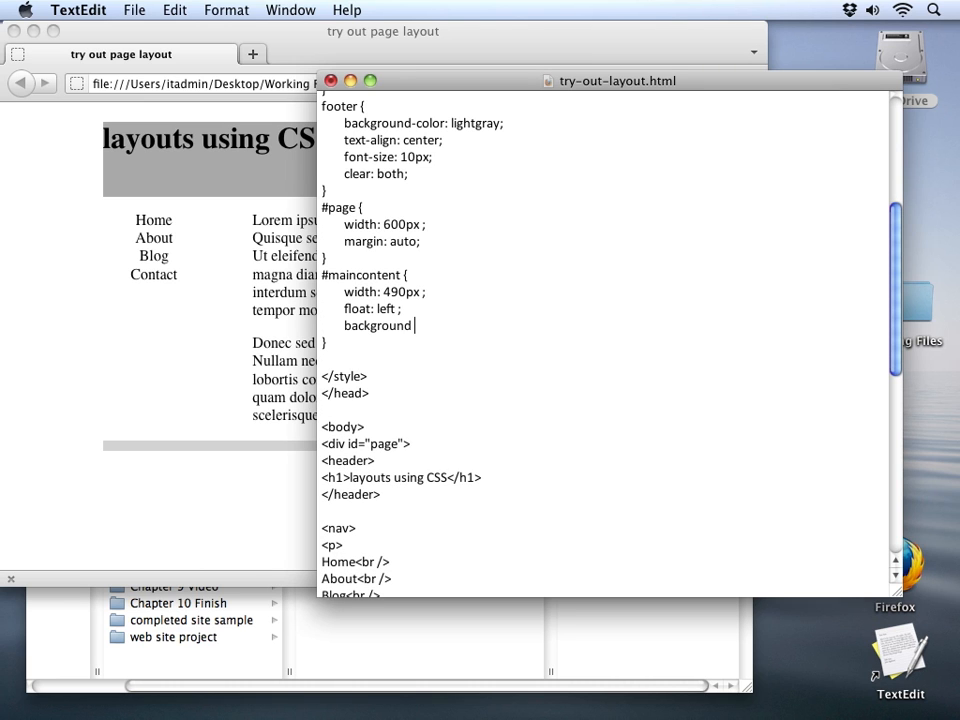
text(-image:)
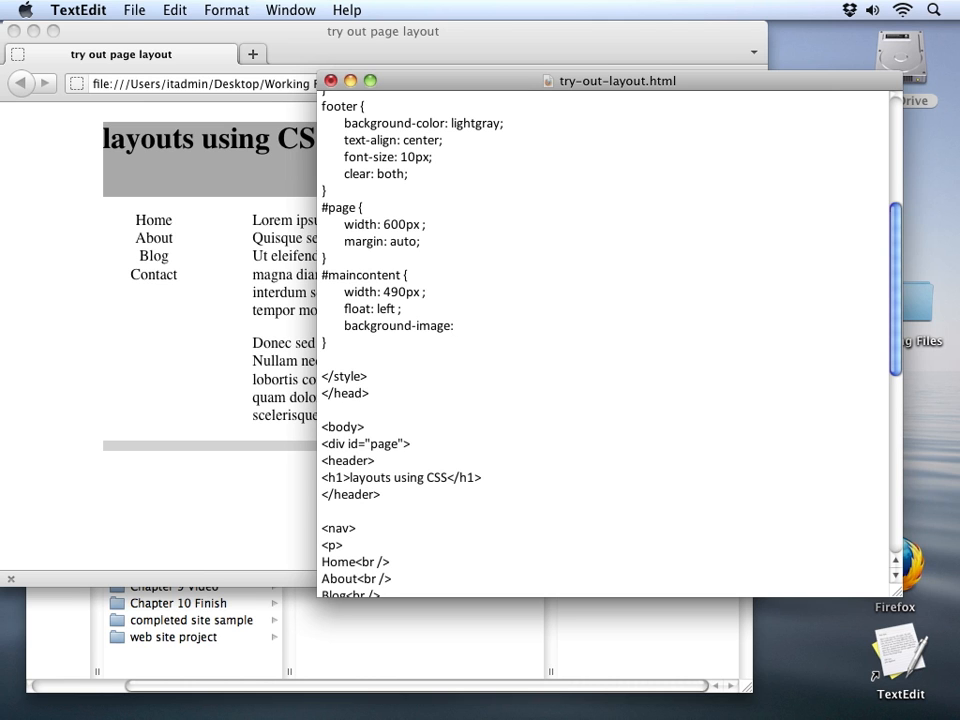
text(url)
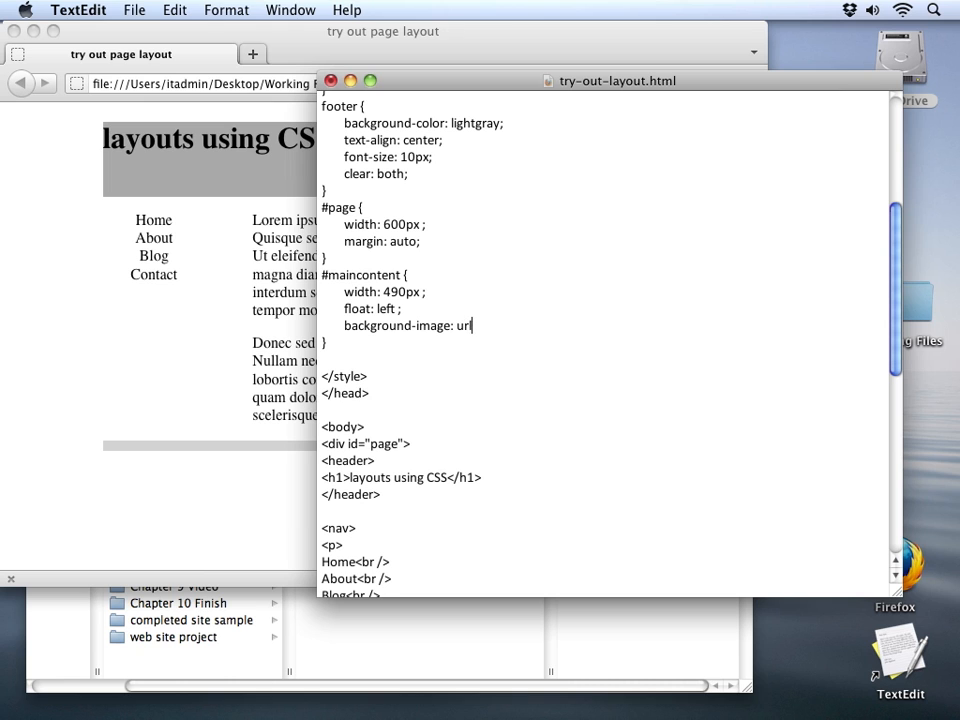
text(()
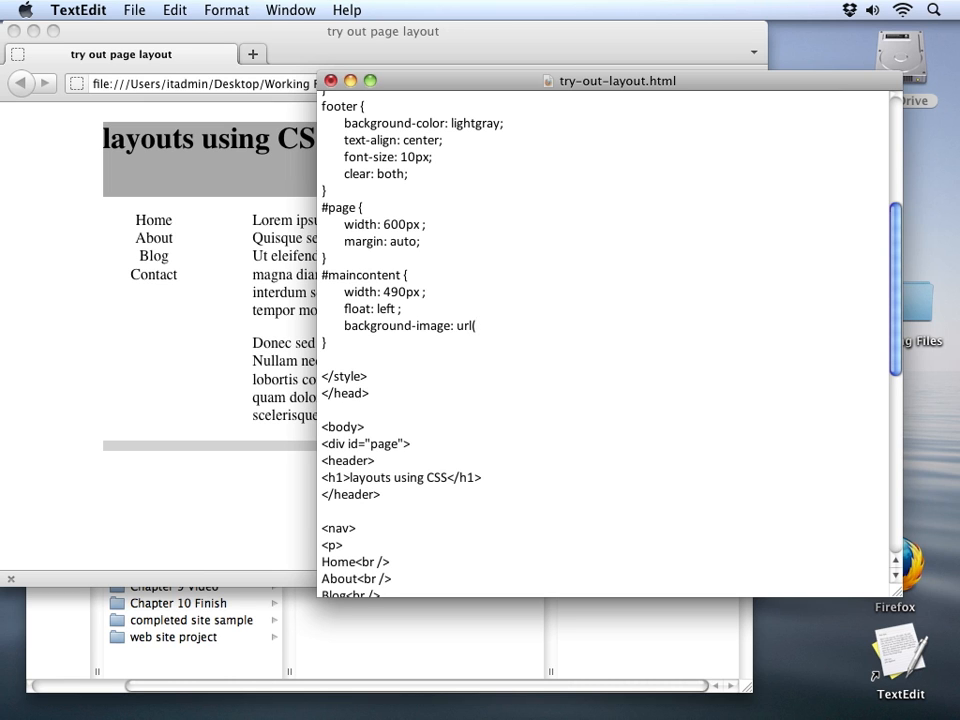
text(")
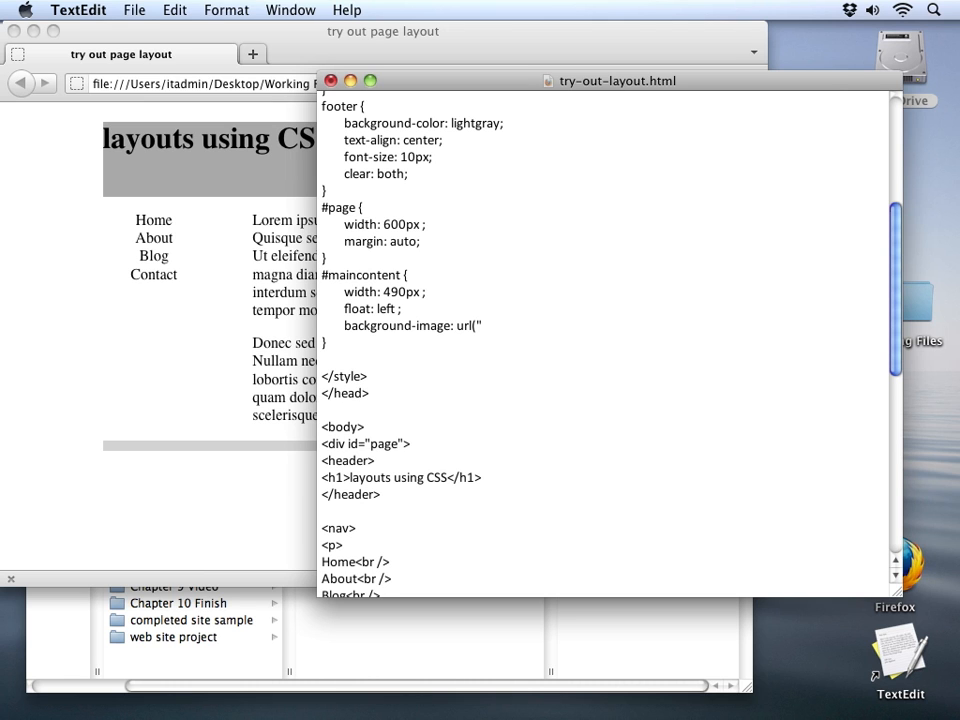
text(streetcar.jpg)
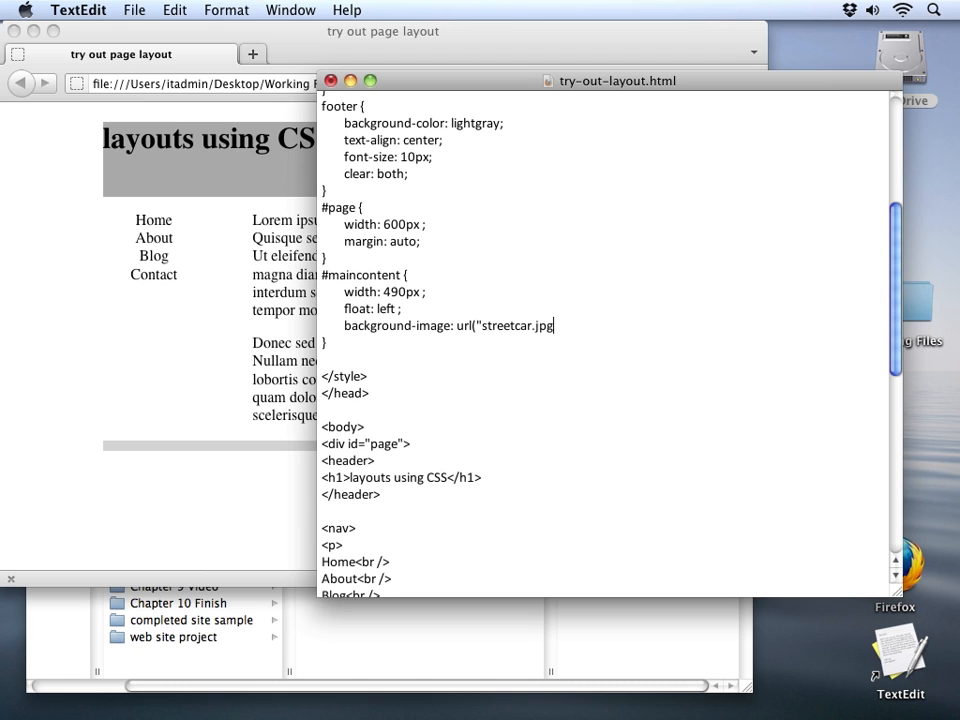
text(")
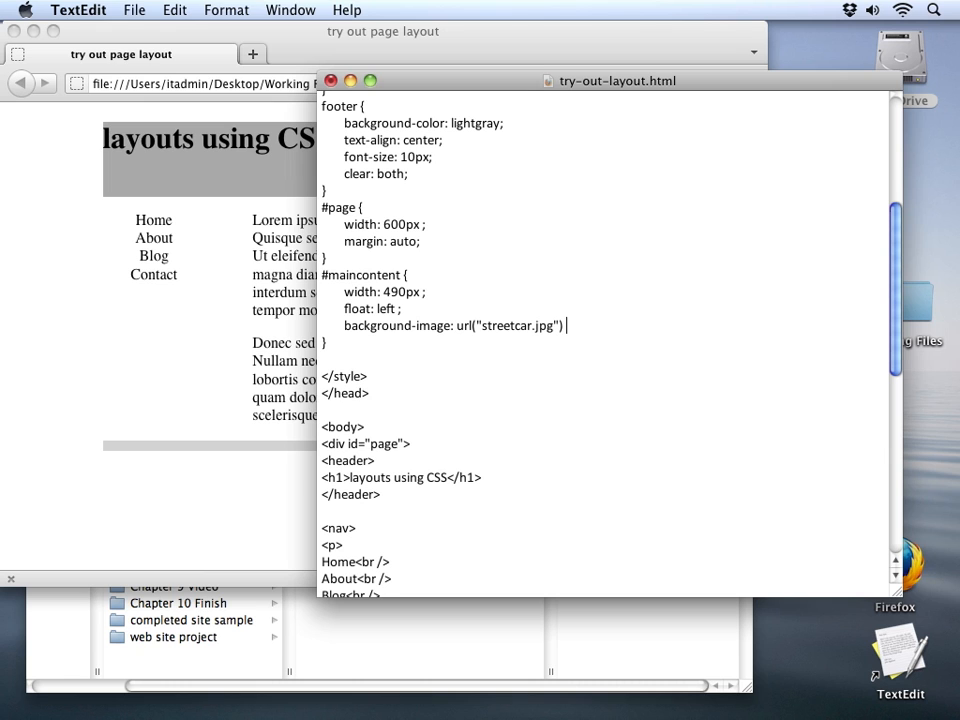
text(;)
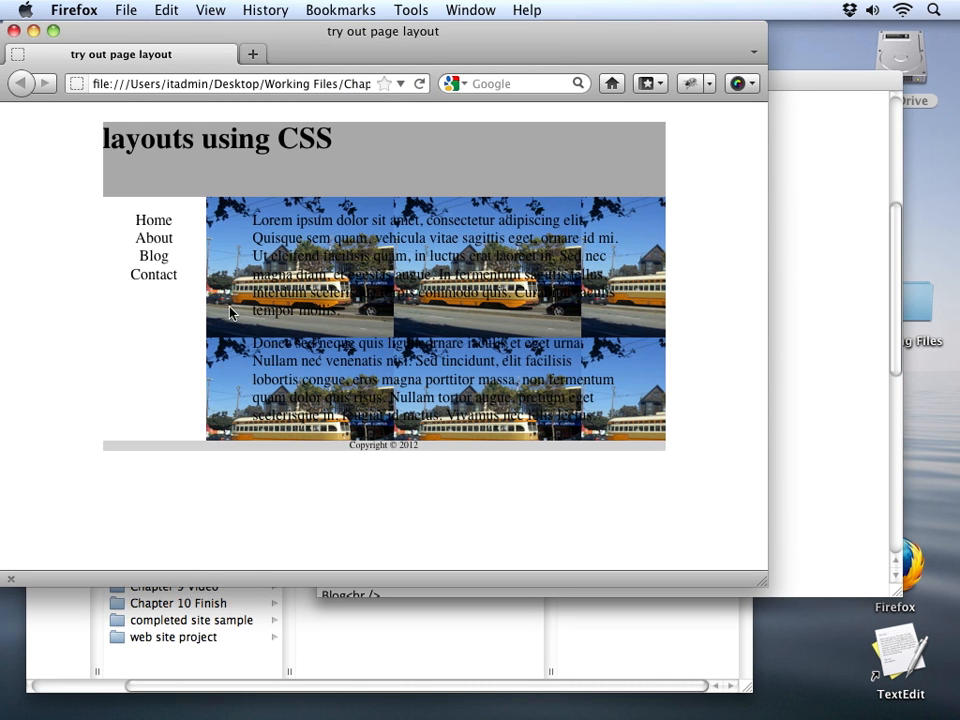
mouse_move(332, 210)
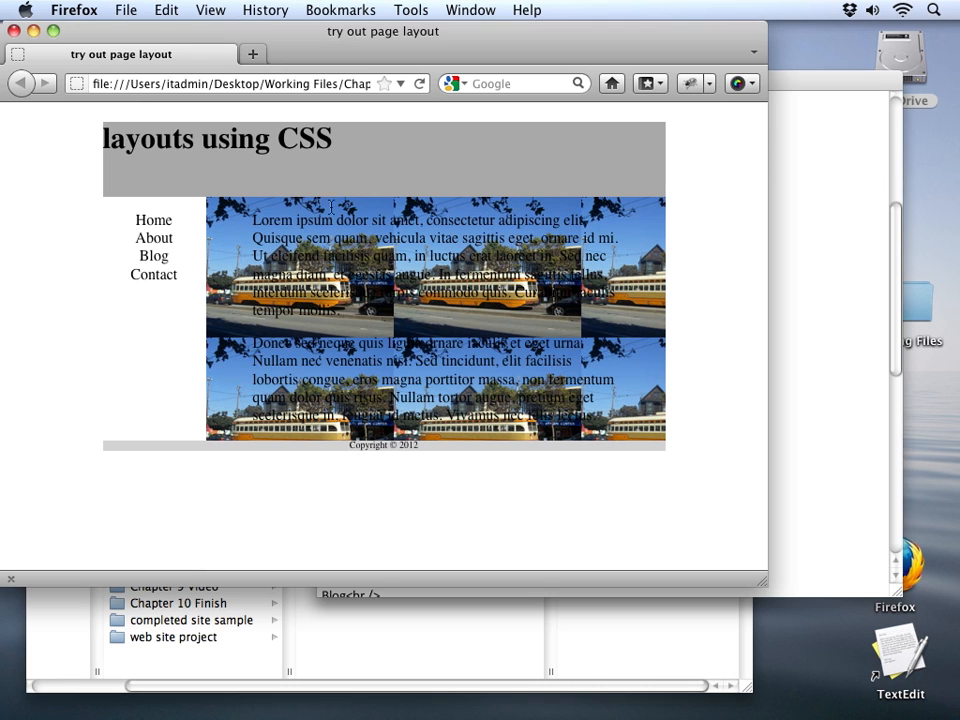
mouse_move(217, 416)
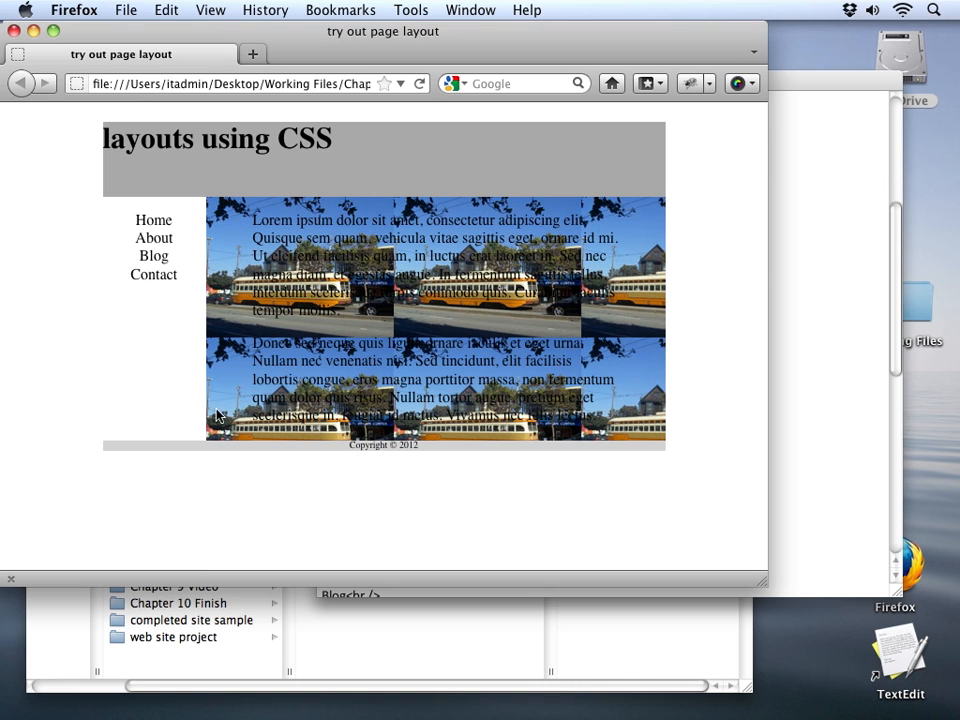
mouse_move(210, 461)
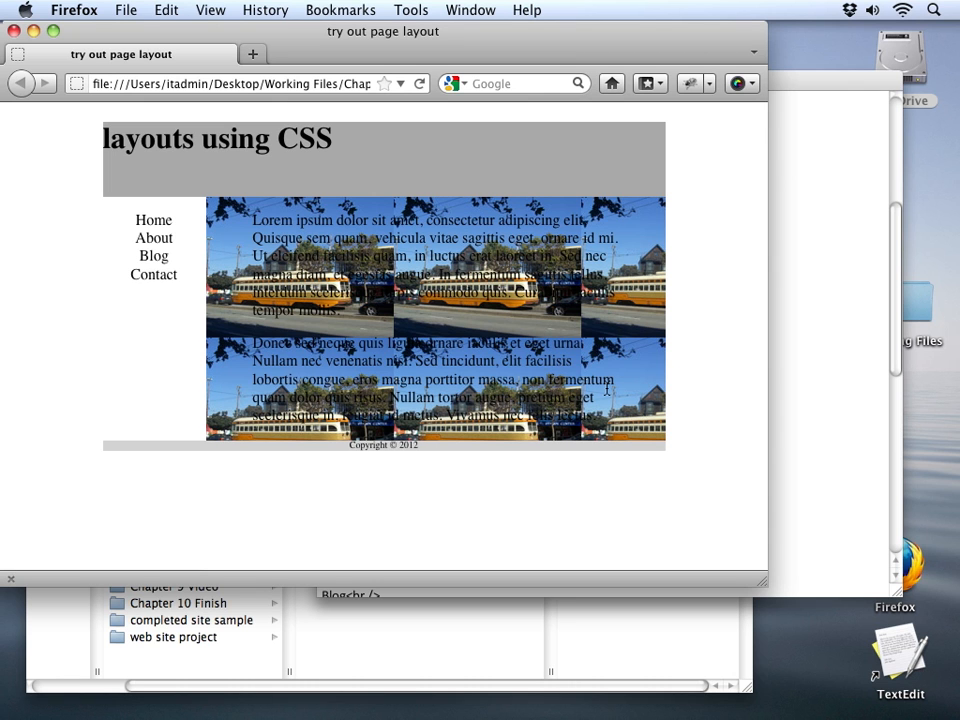
mouse_move(658, 342)
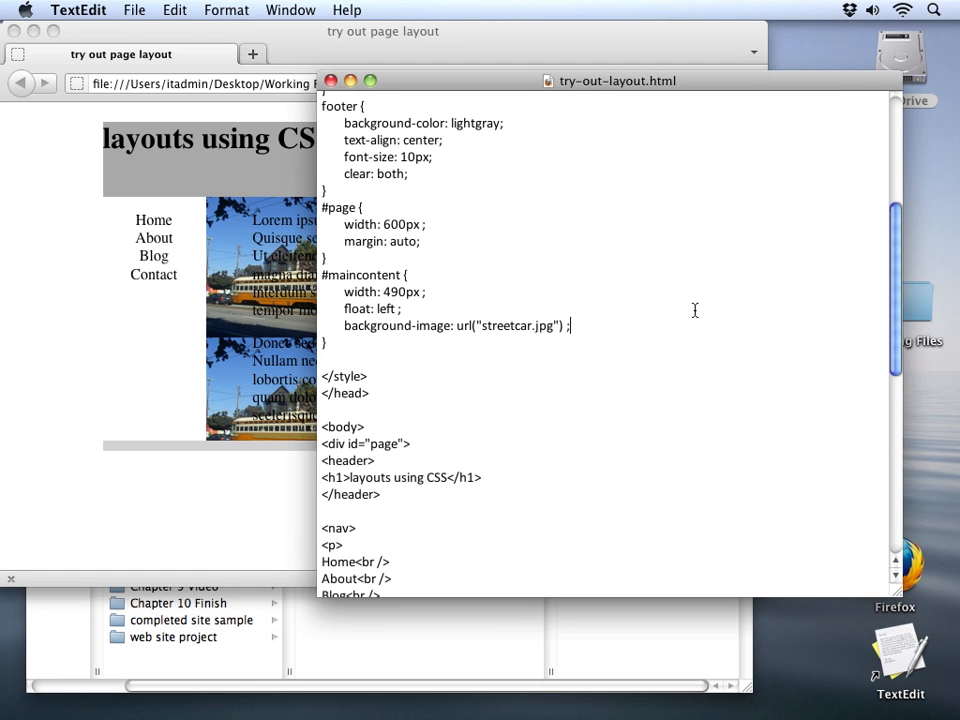
Start a background-repeat declaration in the #maincontent rule
text(back)
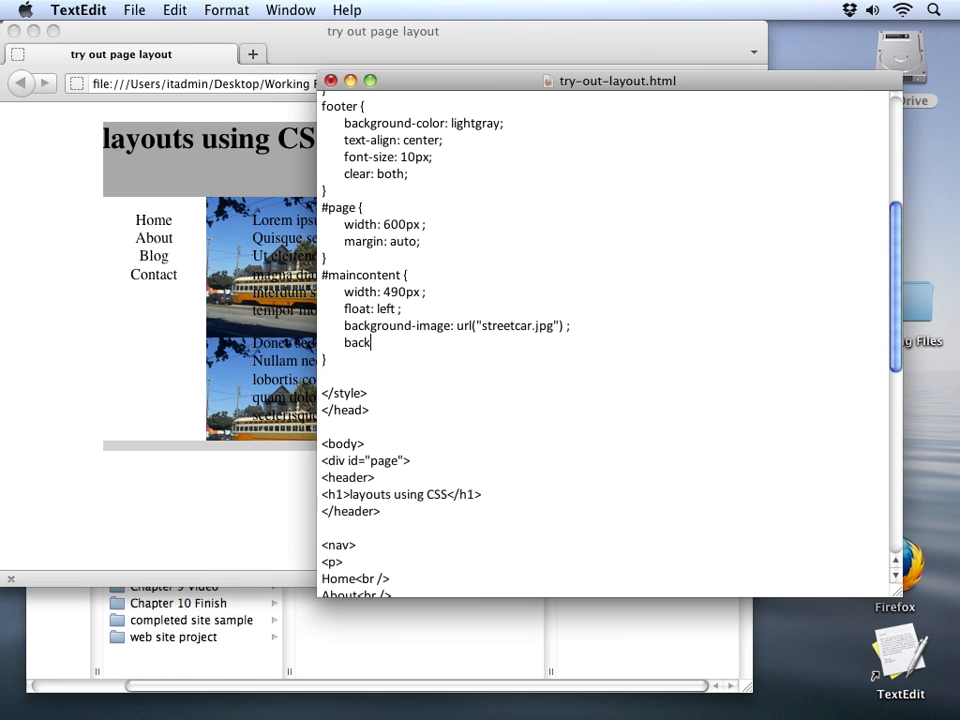
text(ground)
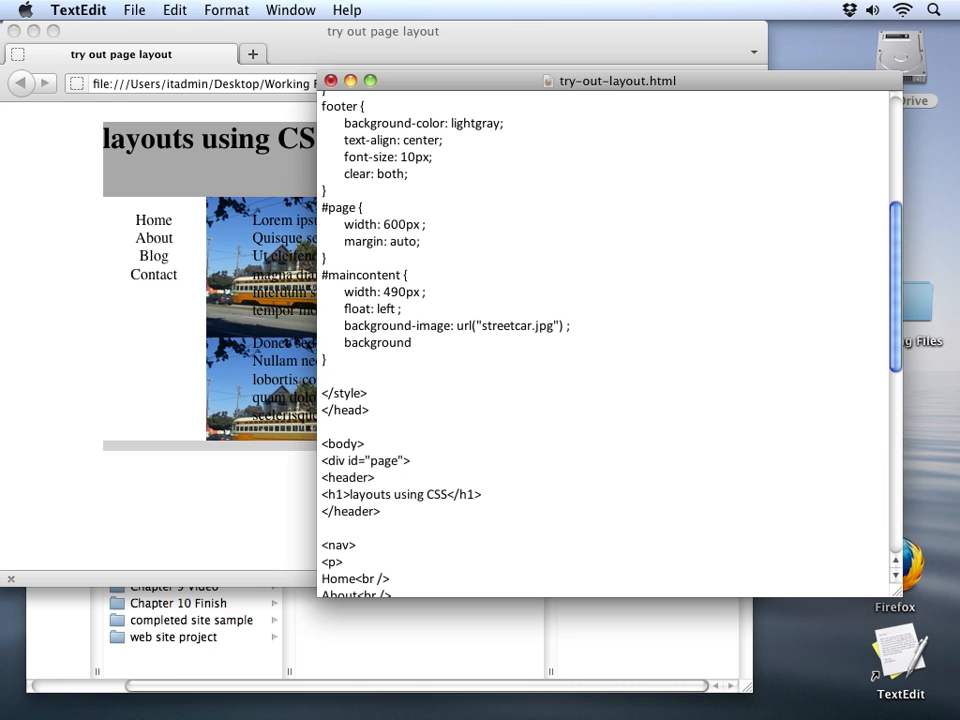
text(-)
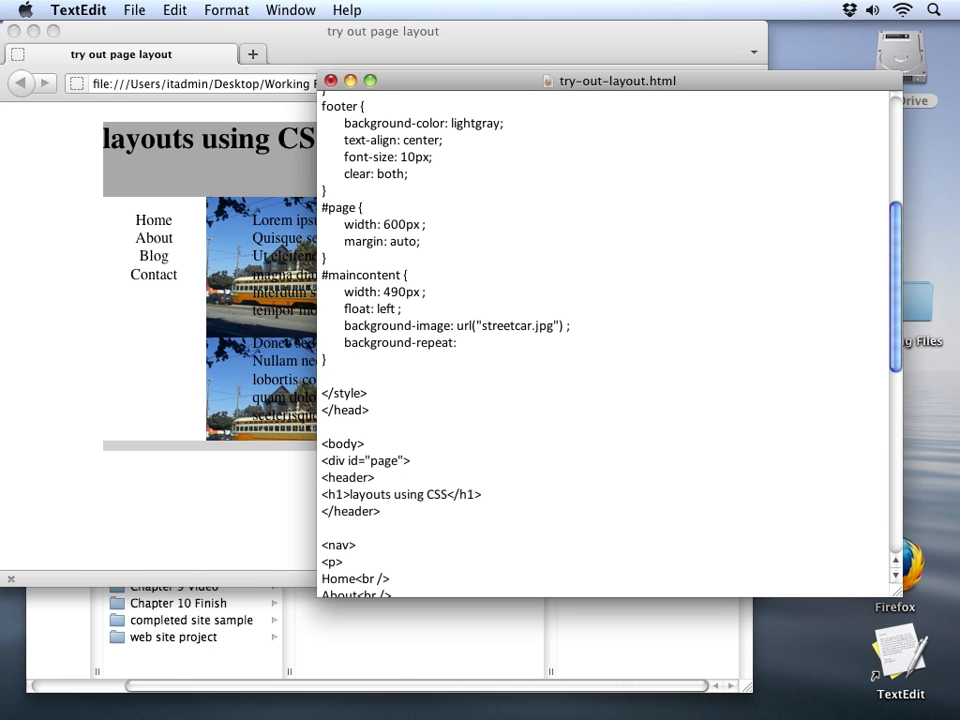
text(rep)
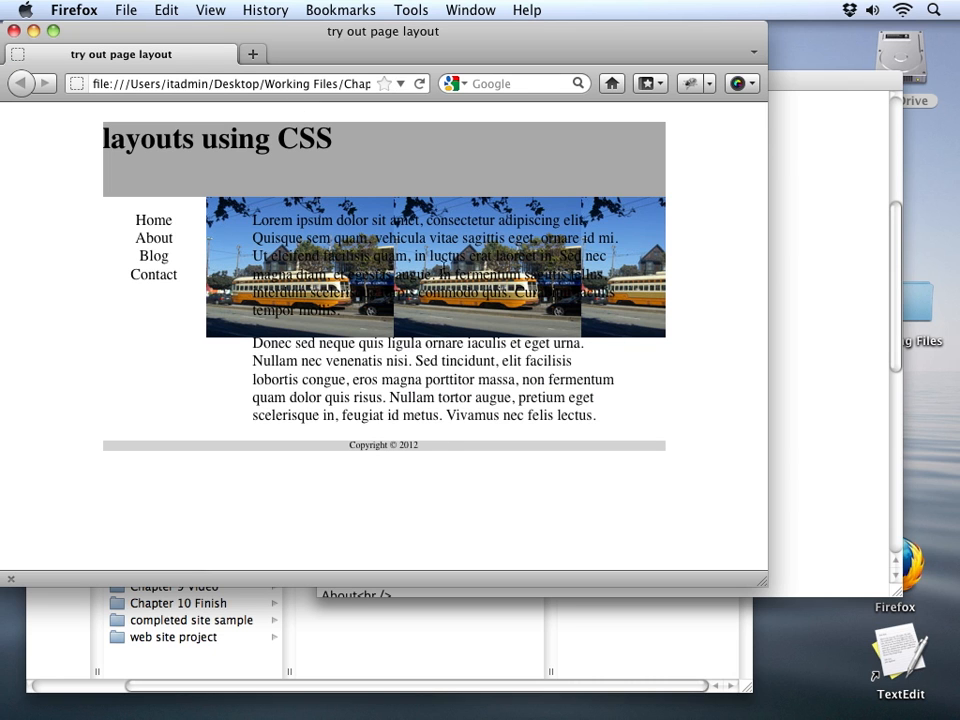
mouse_move(445, 451)
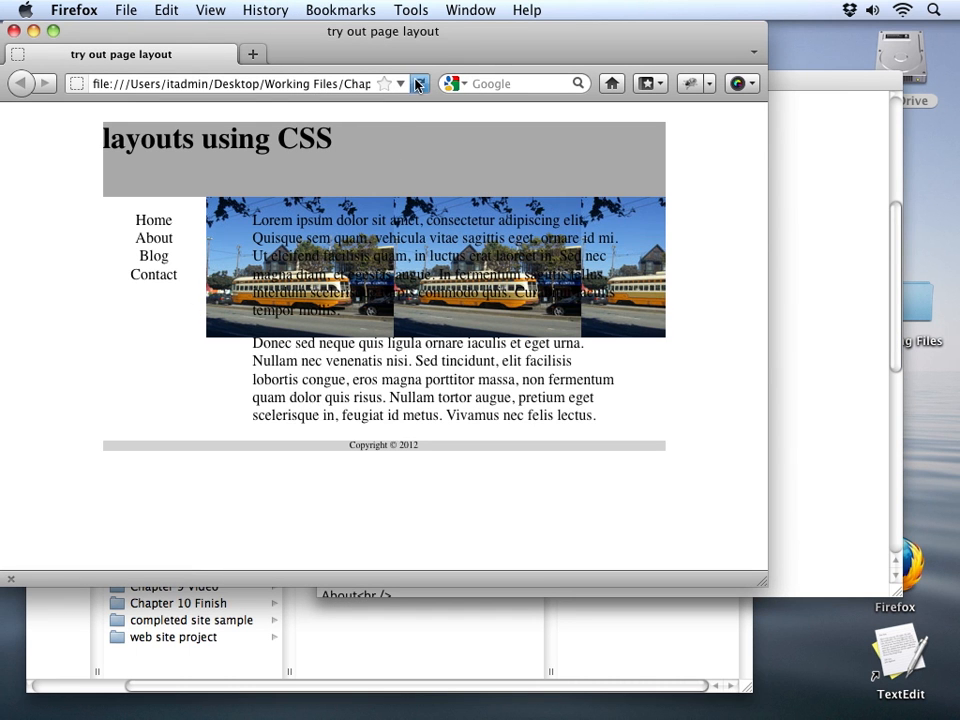
Reload Firefox to see the streetcar photo stacked in one vertical column
click(416, 84)
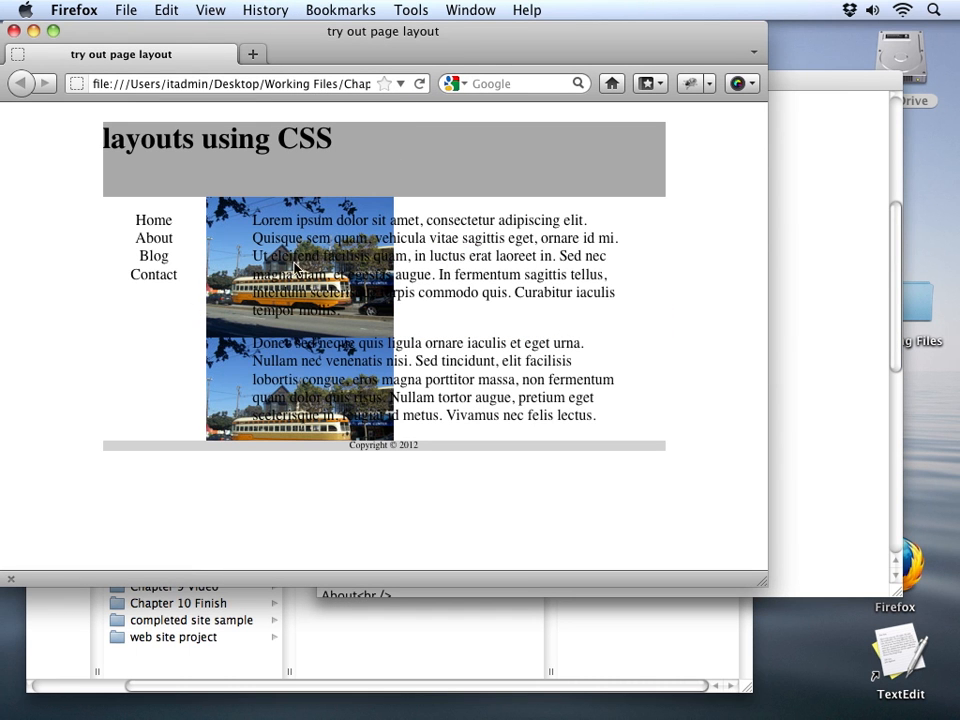
mouse_move(298, 540)
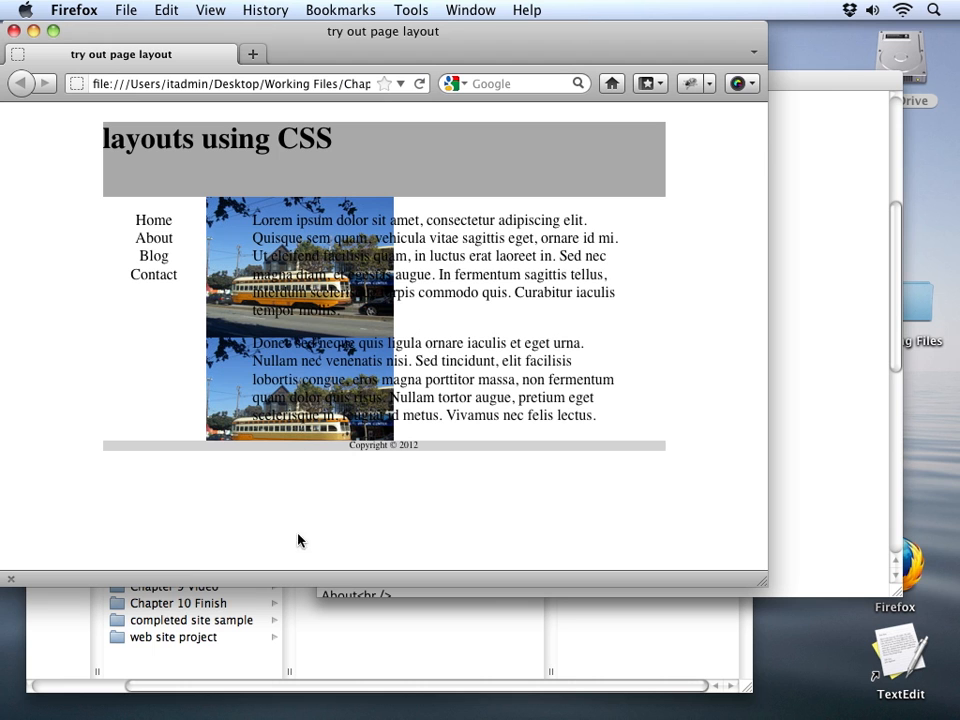
mouse_move(587, 264)
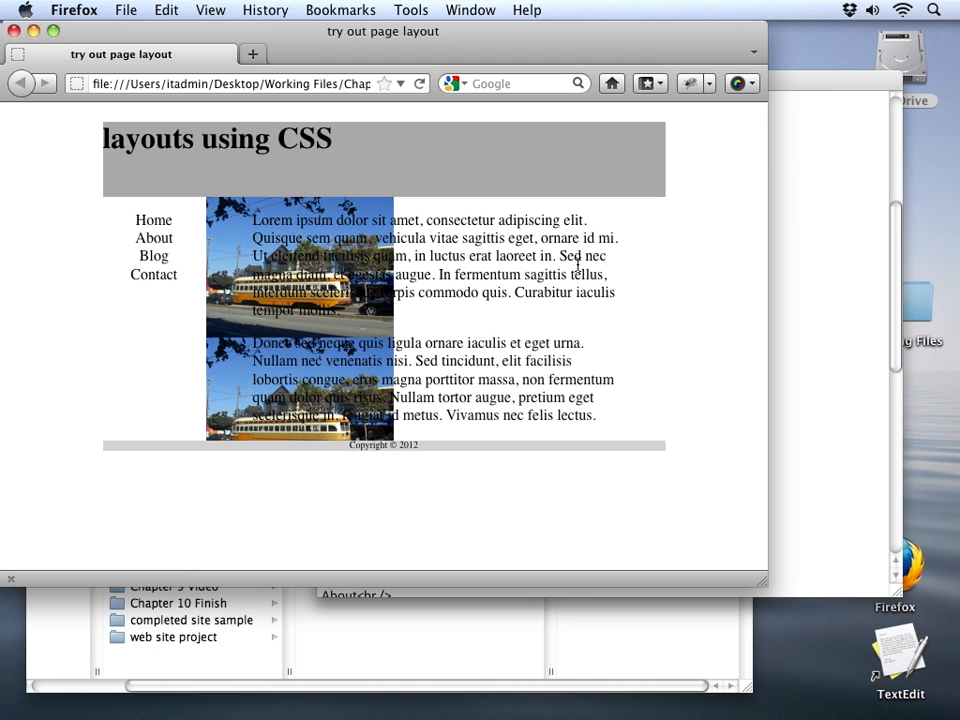
click(899, 655)
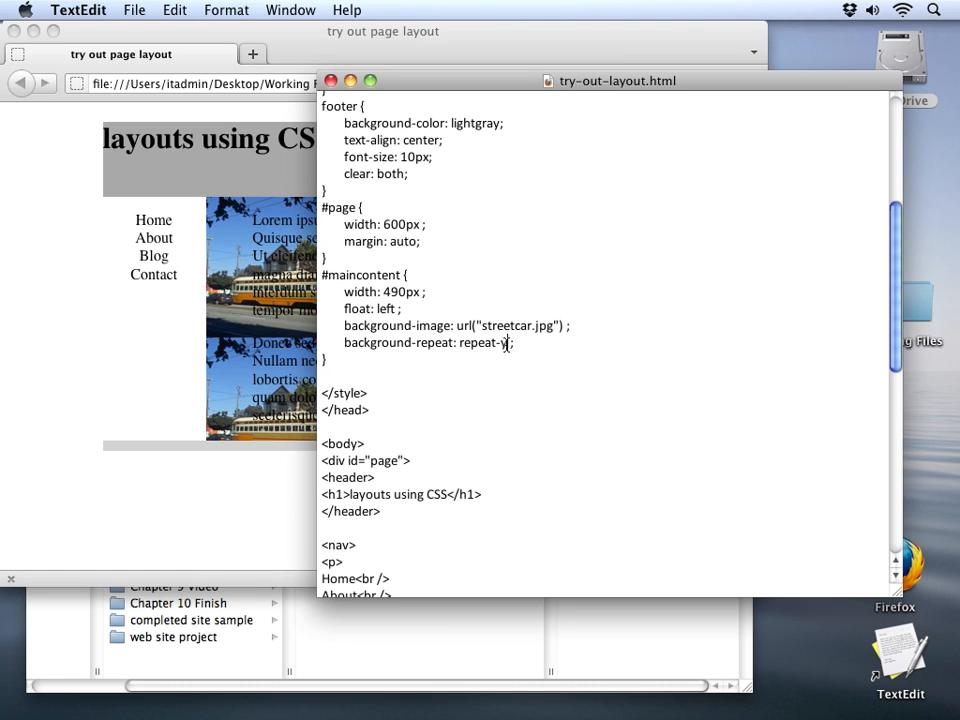
Replace the repeat-y value with no-repeat
double_click(481, 342)
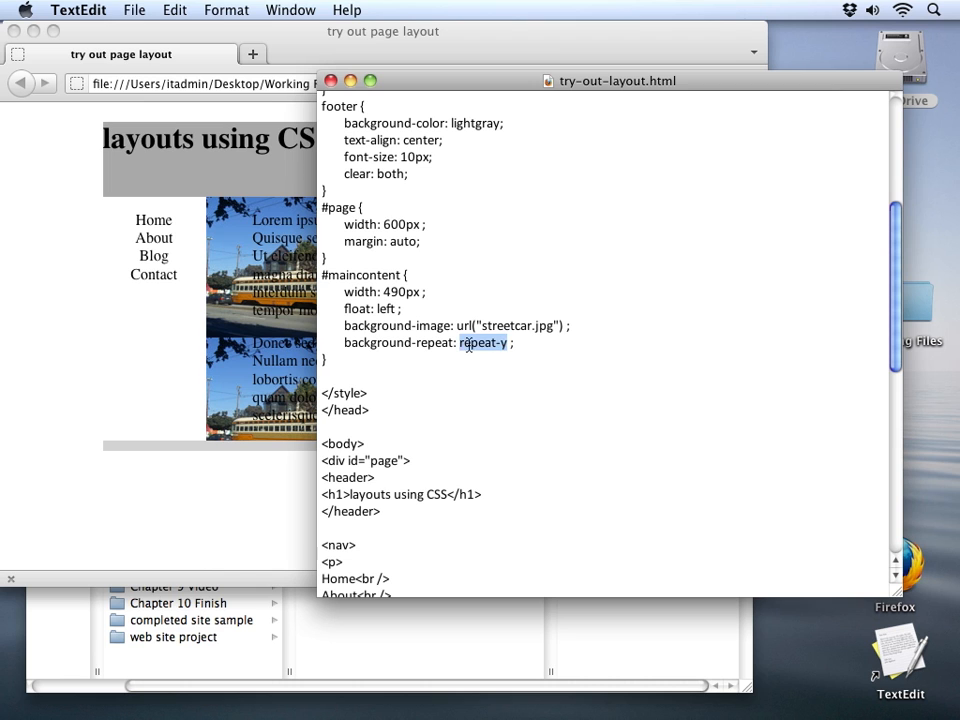
text(no-repeat)
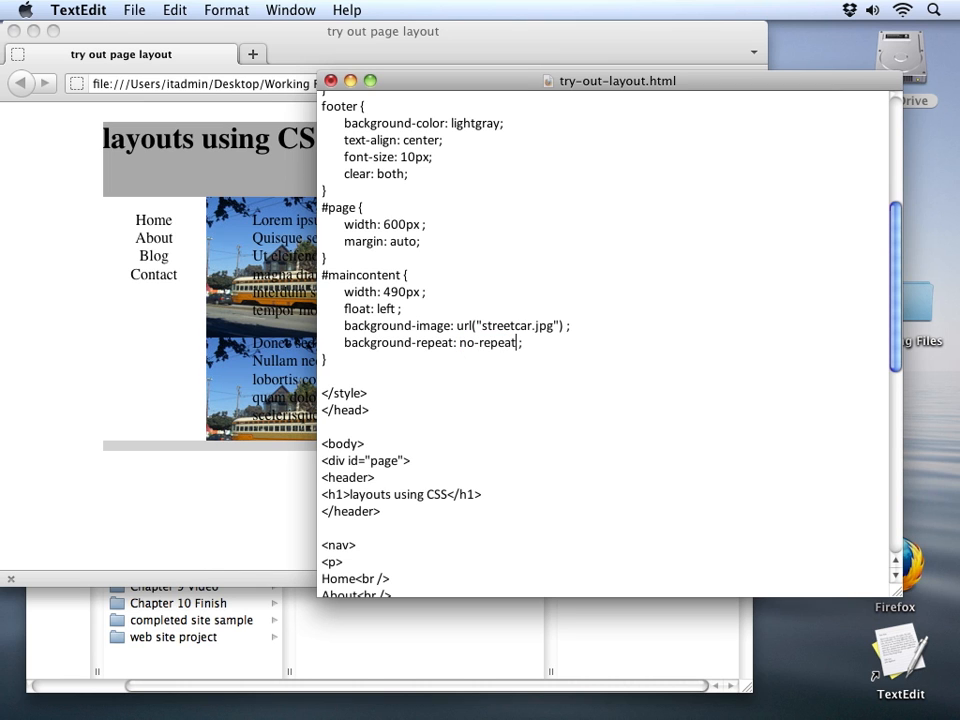
mouse_move(273, 309)
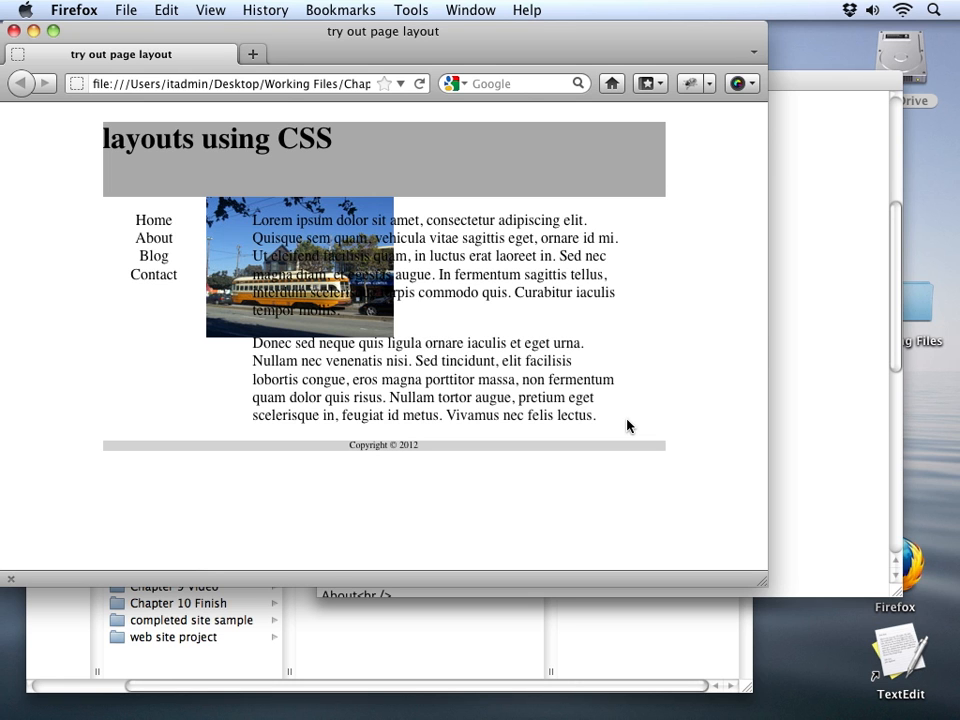
mouse_move(822, 408)
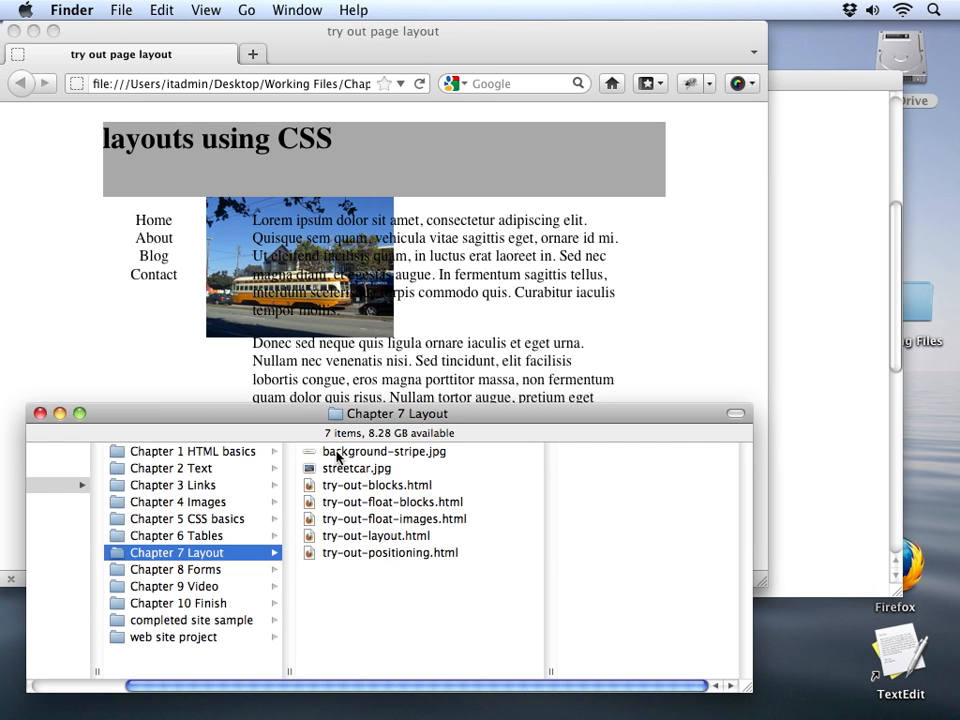
Open background-stripe.jpg from the Chapter 7 Layout folder in Preview
click(380, 451)
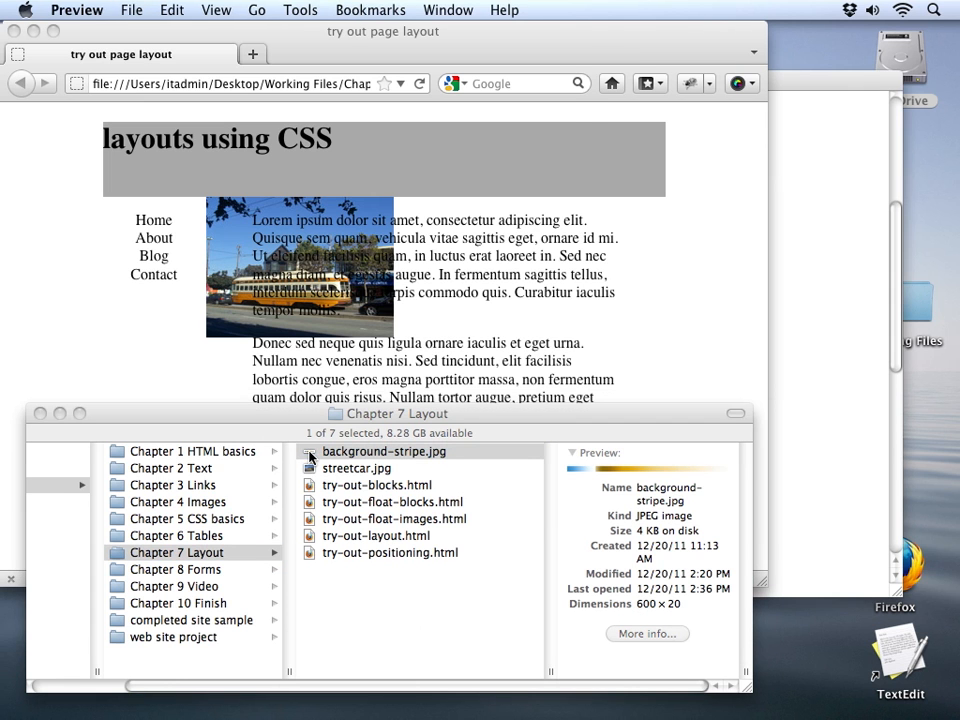
double_click(385, 451)
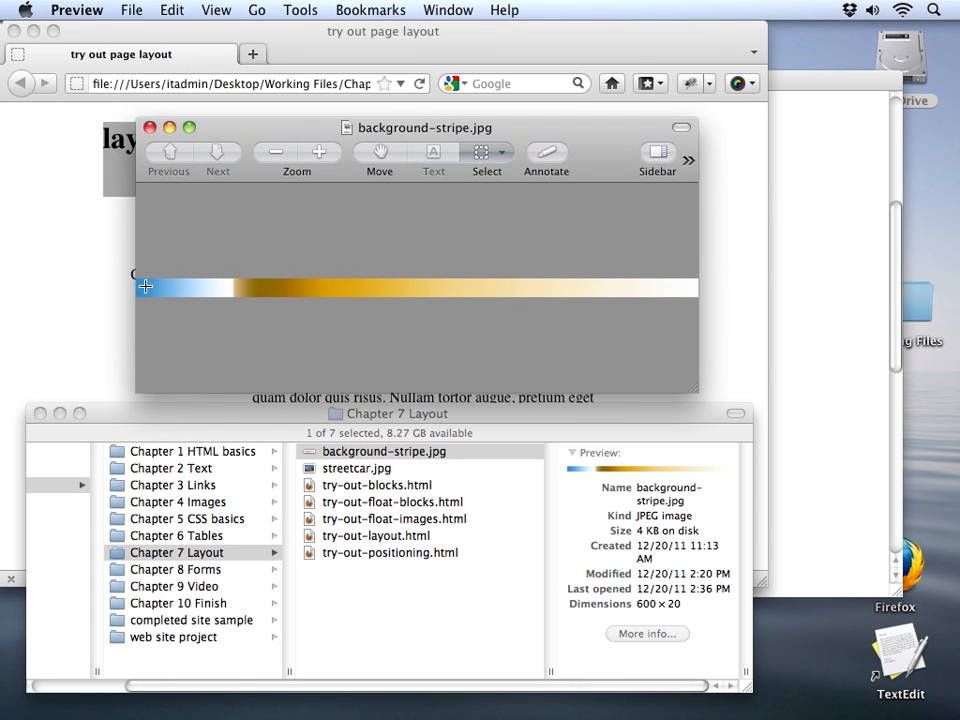
mouse_move(148, 291)
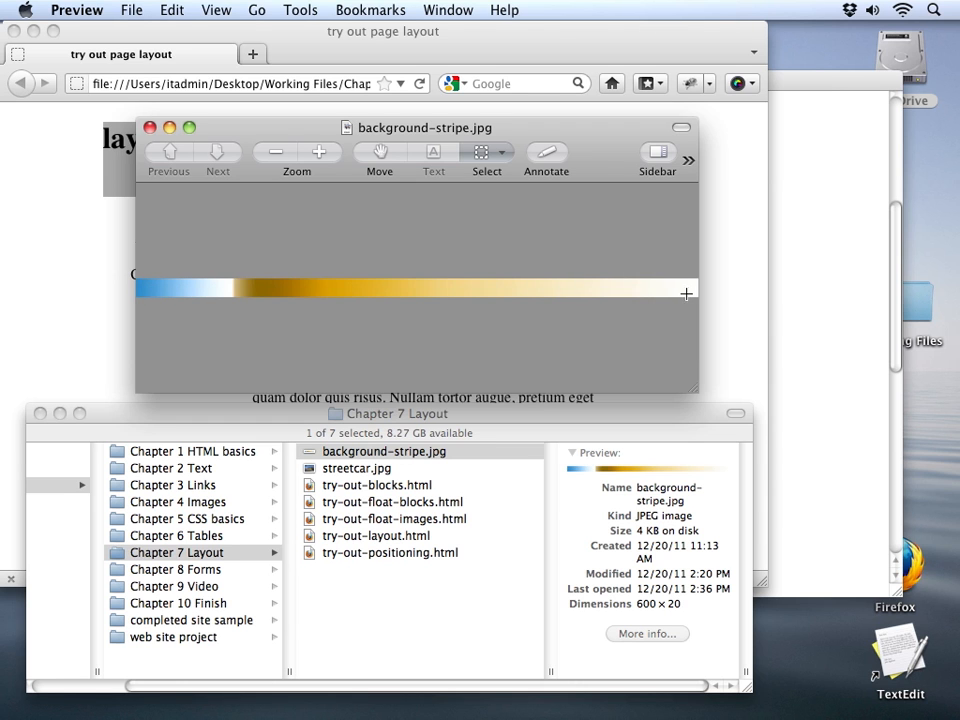
mouse_move(694, 290)
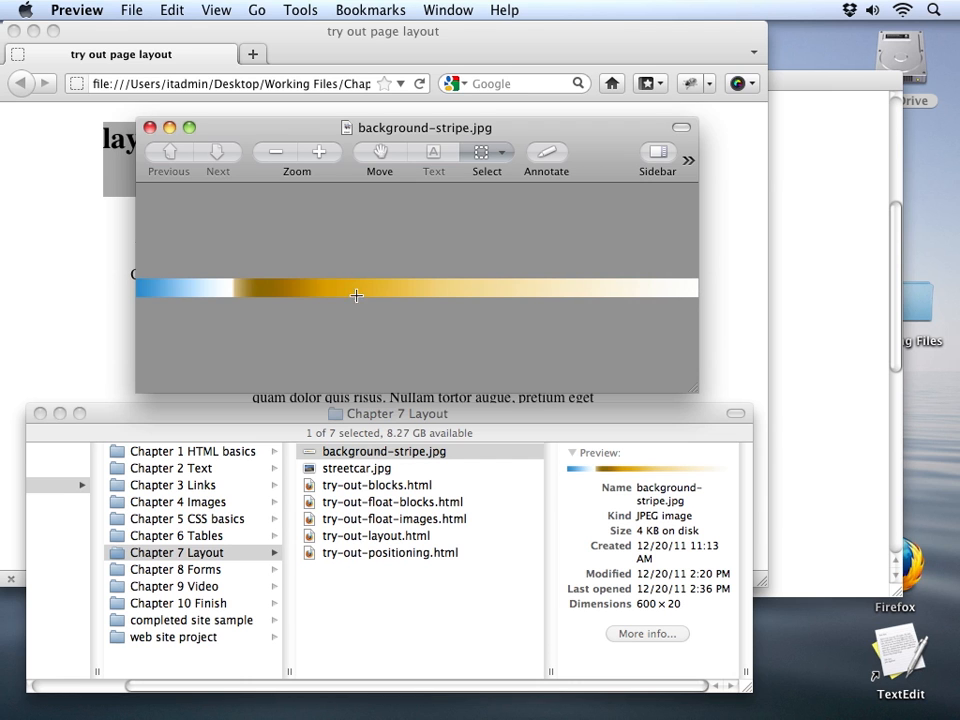
mouse_move(359, 313)
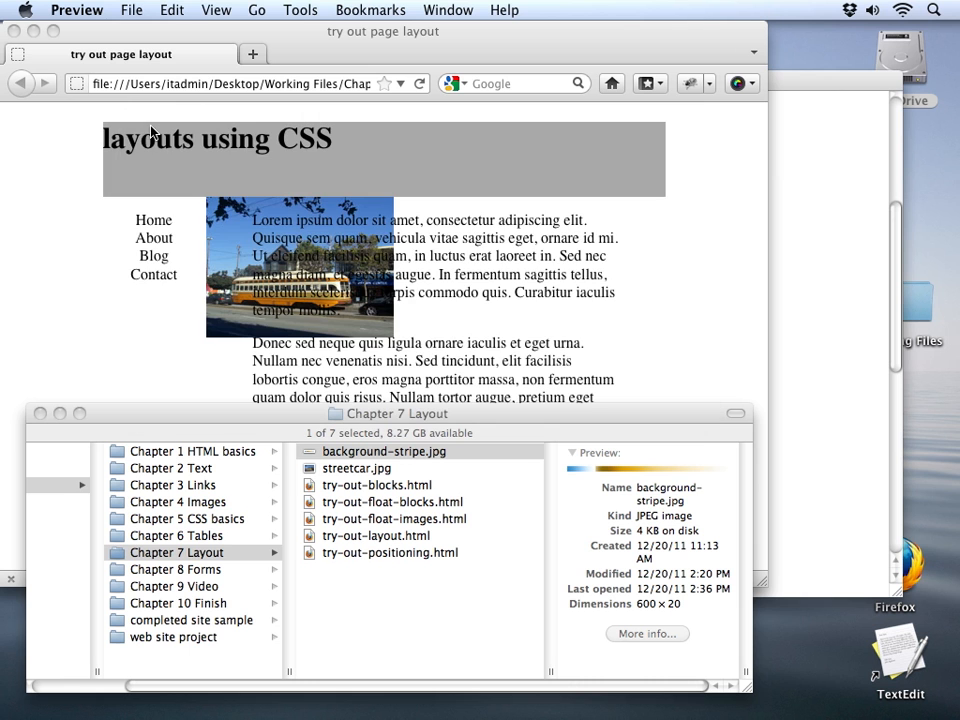
mouse_move(667, 293)
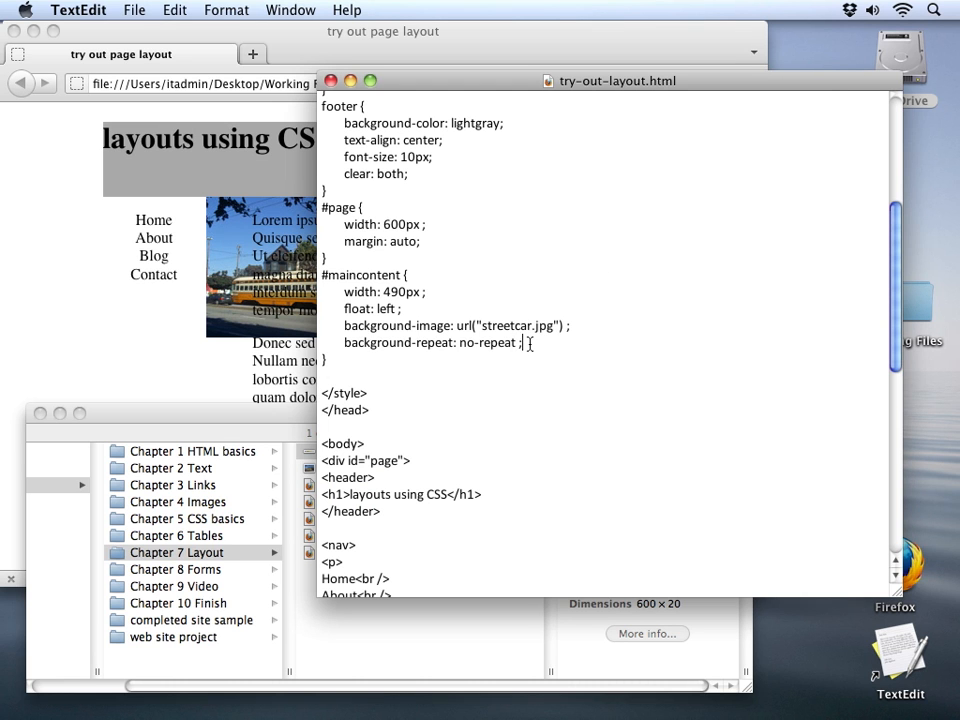
Remove the streetcar background lines and give #page background-image url("background-stripe.jpg")
drag(344, 325, 522, 342)
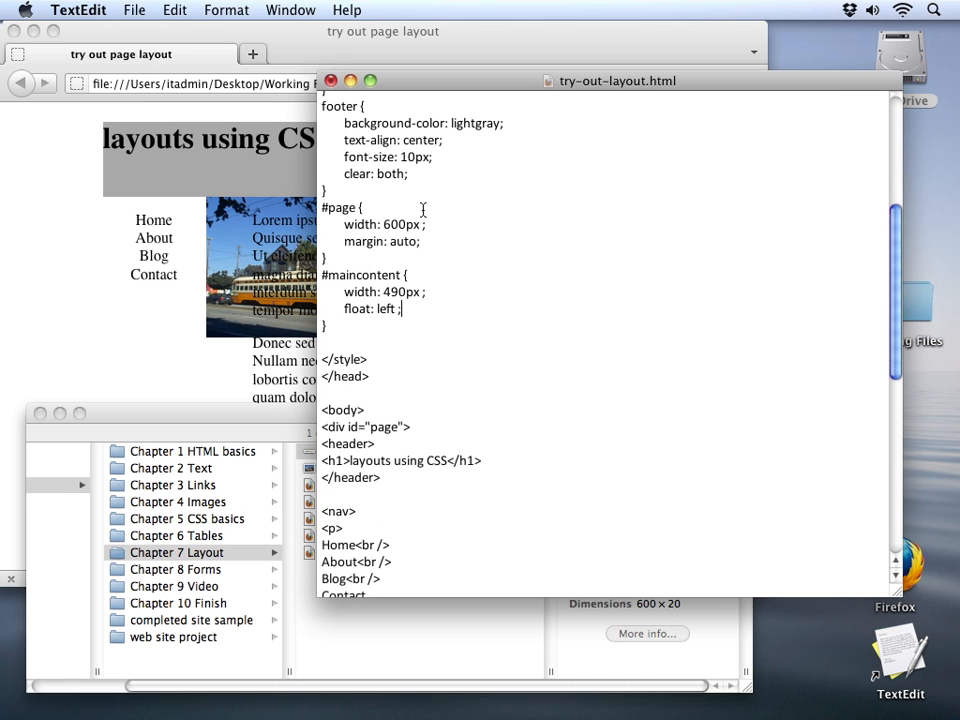
click(424, 241)
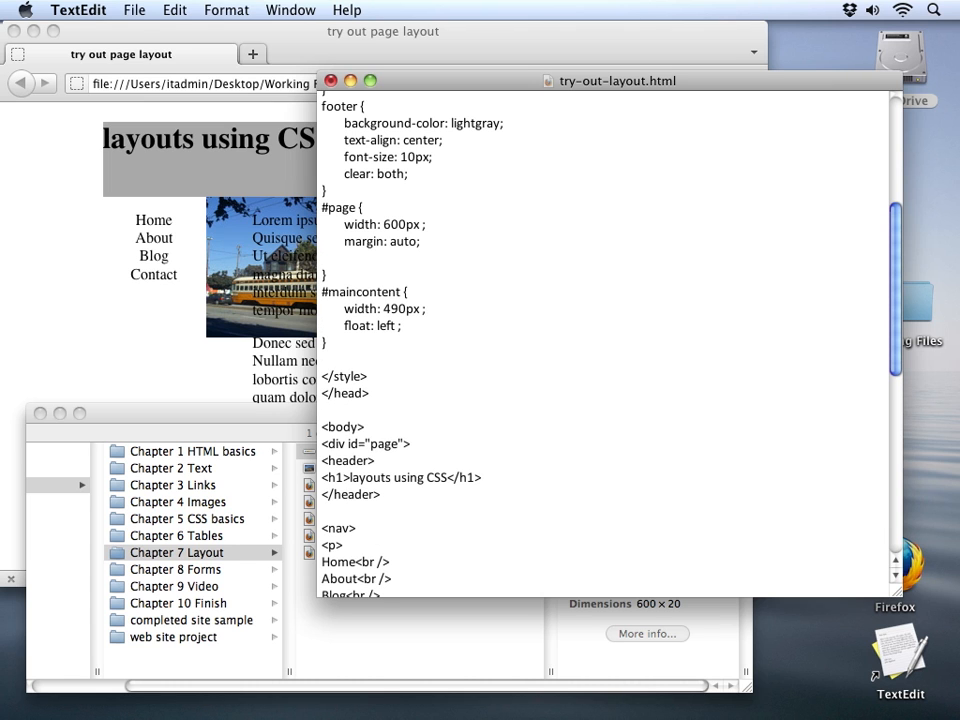
text(background-)
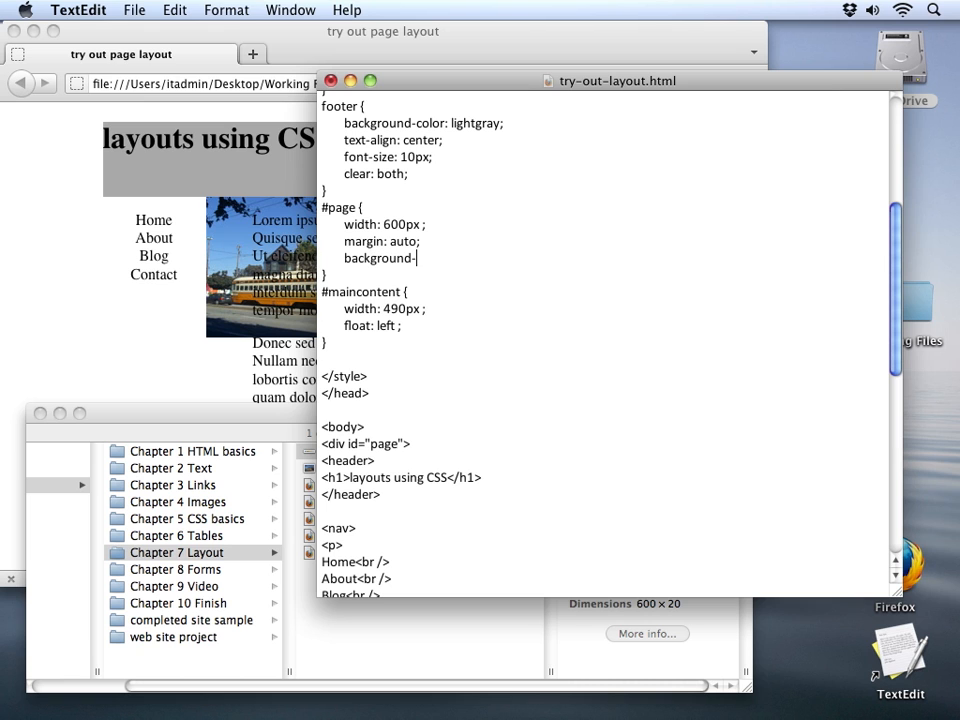
text(image: url)
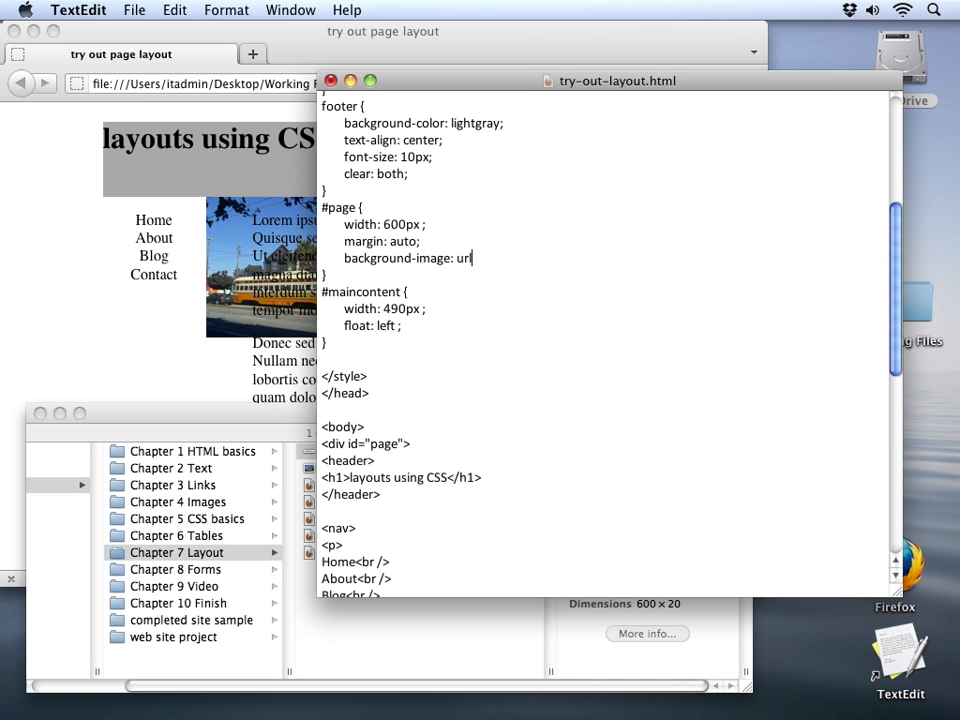
text(()
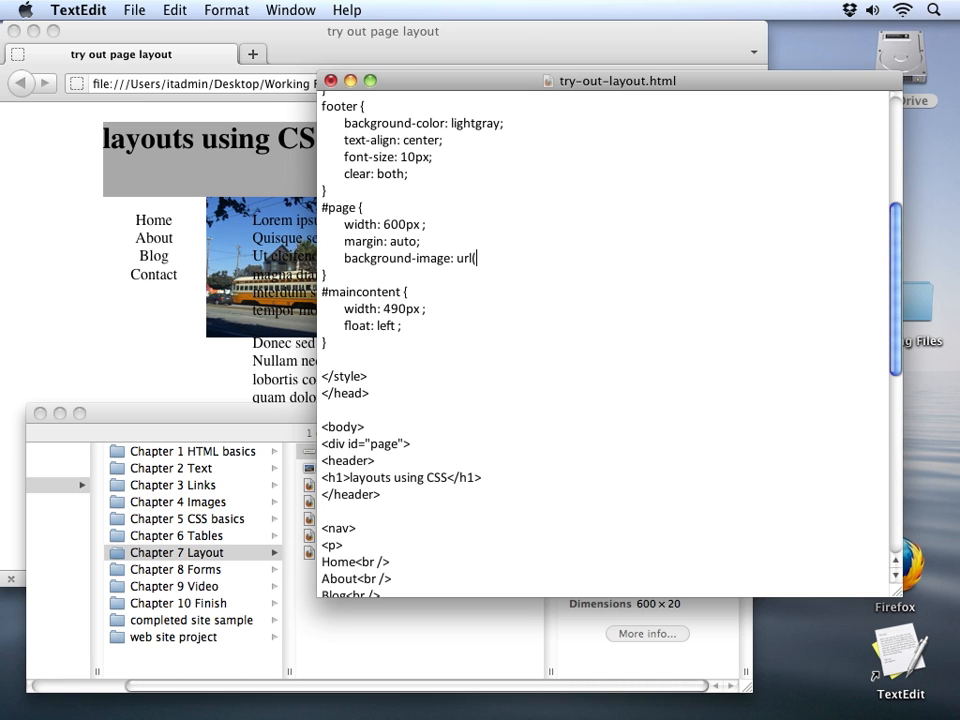
text(")
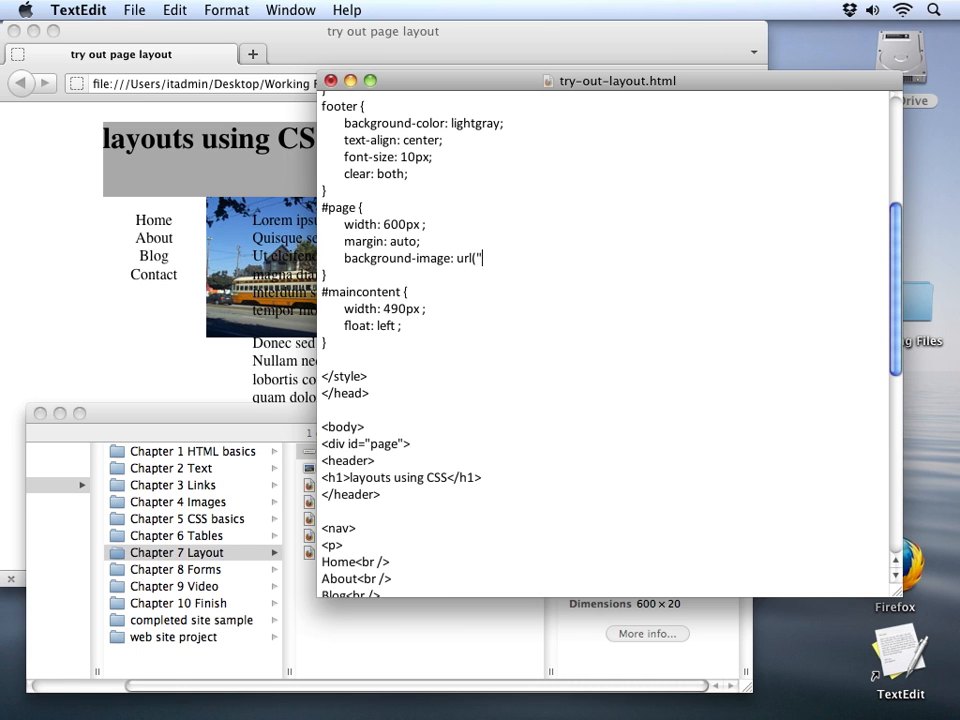
text(bac)
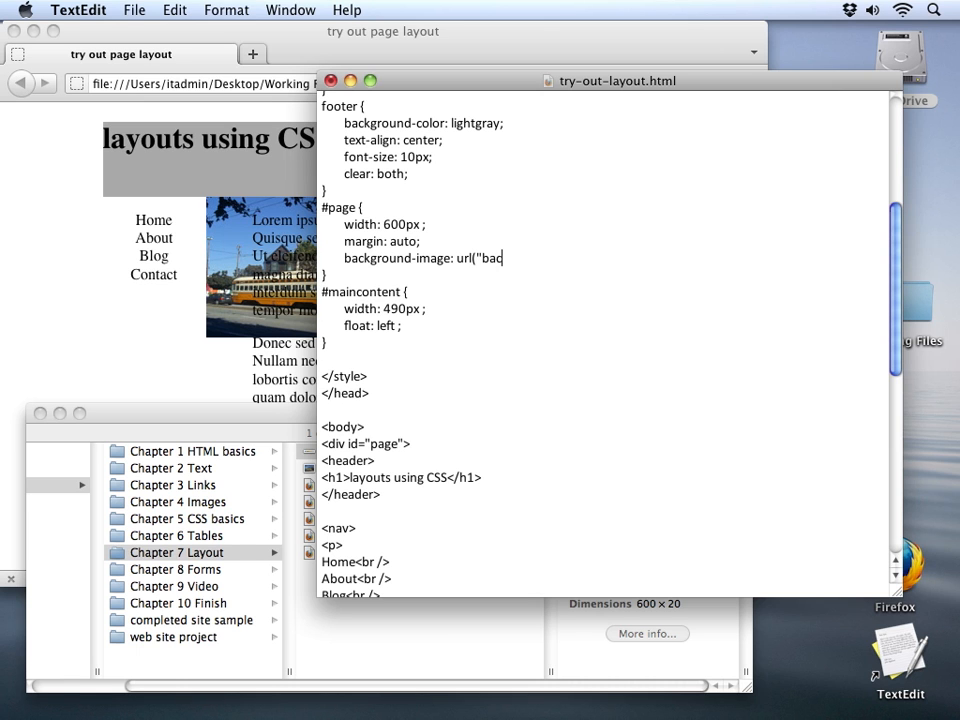
text(kground-stripe)
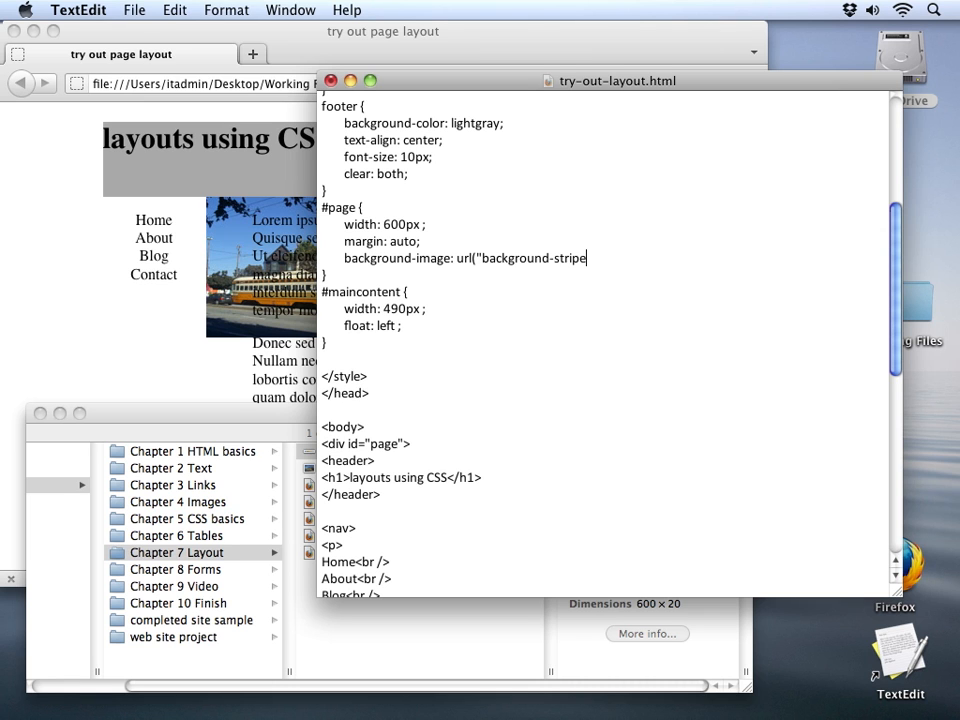
text(.jpg") ;)
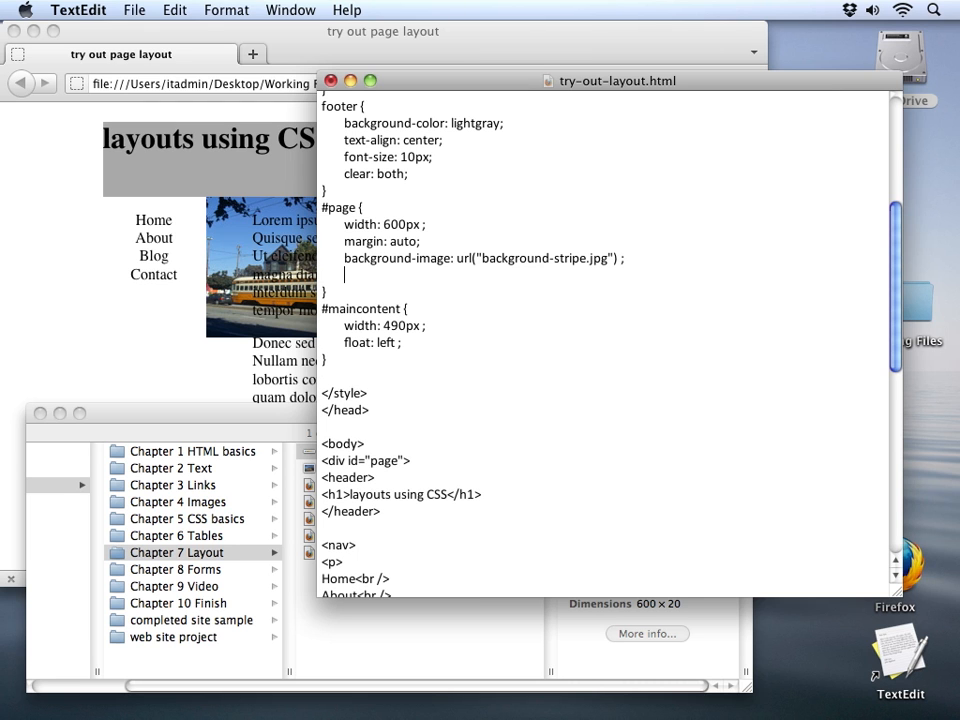
Add background-repeat: repeat-y; to the #page rule
text(b)
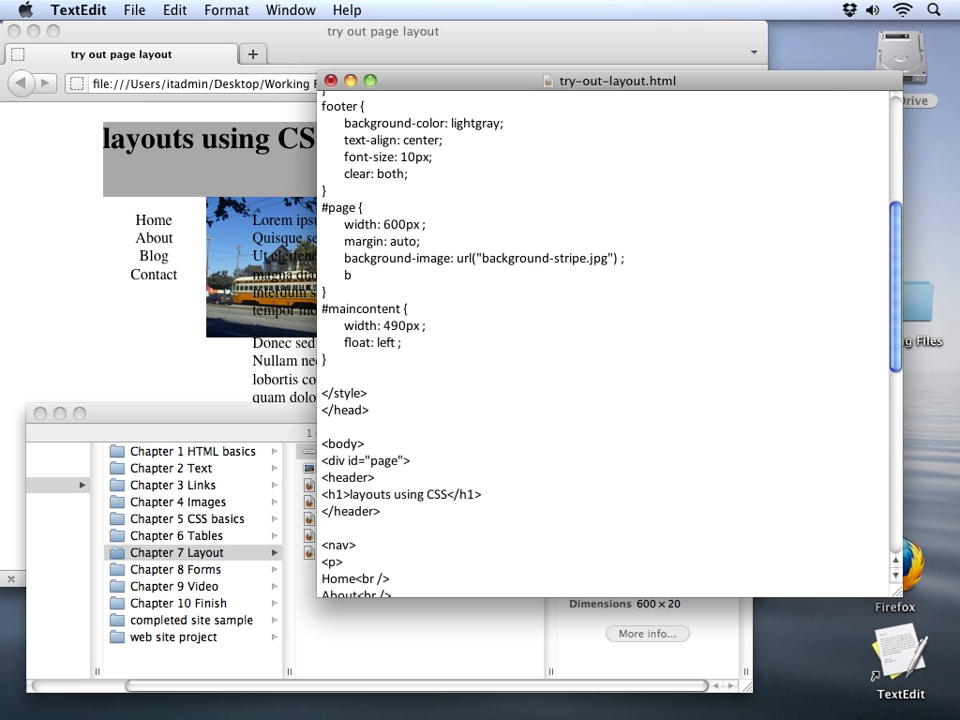
text(ackground-repeat:)
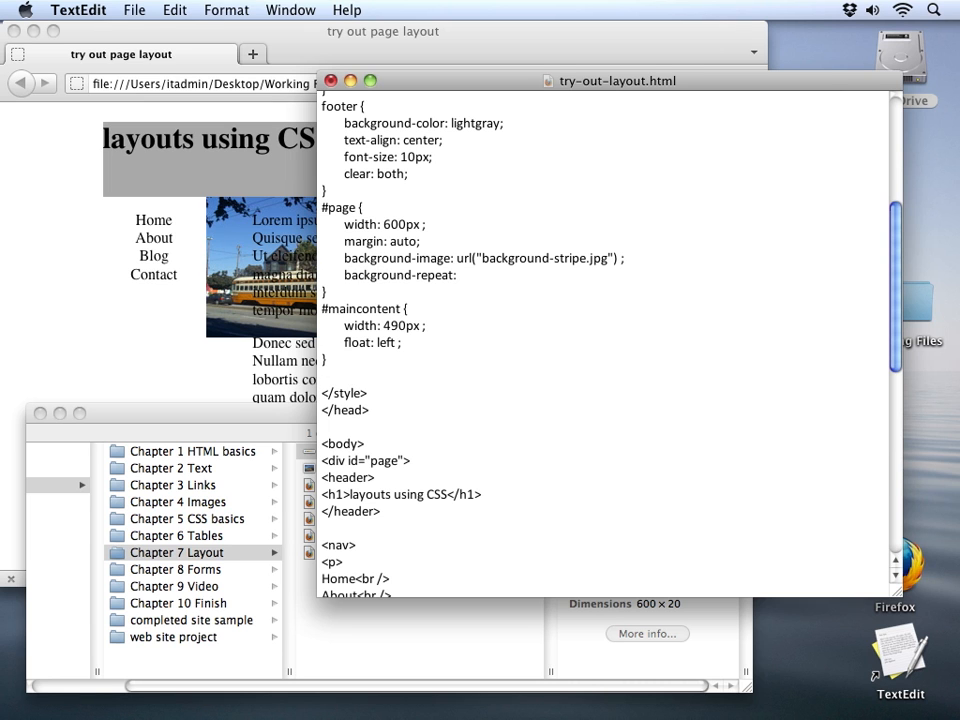
text(repeat)
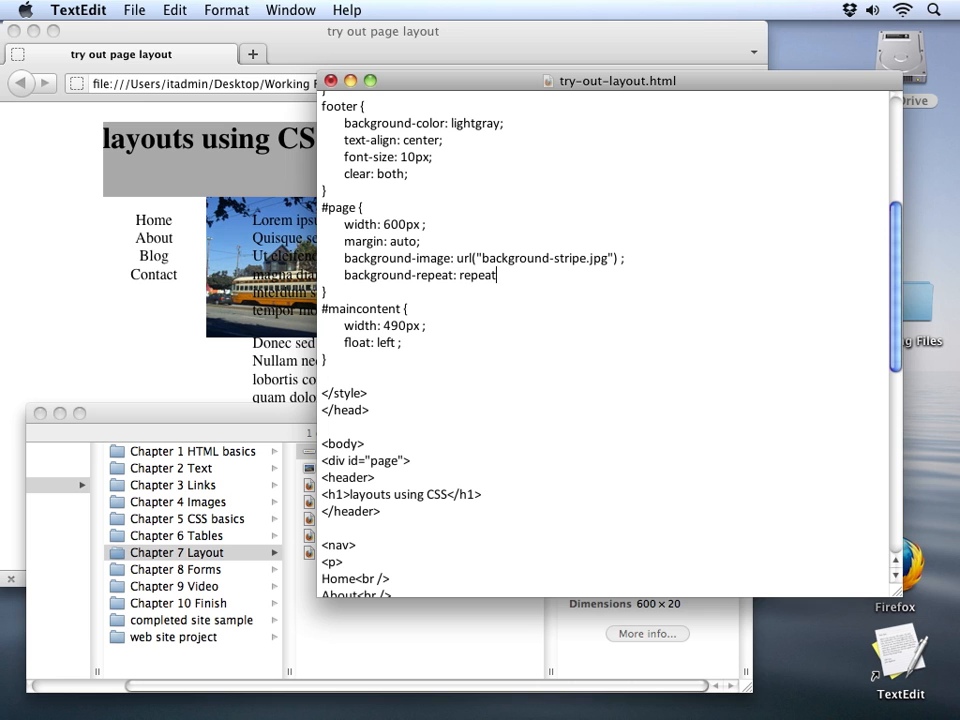
text(-y)
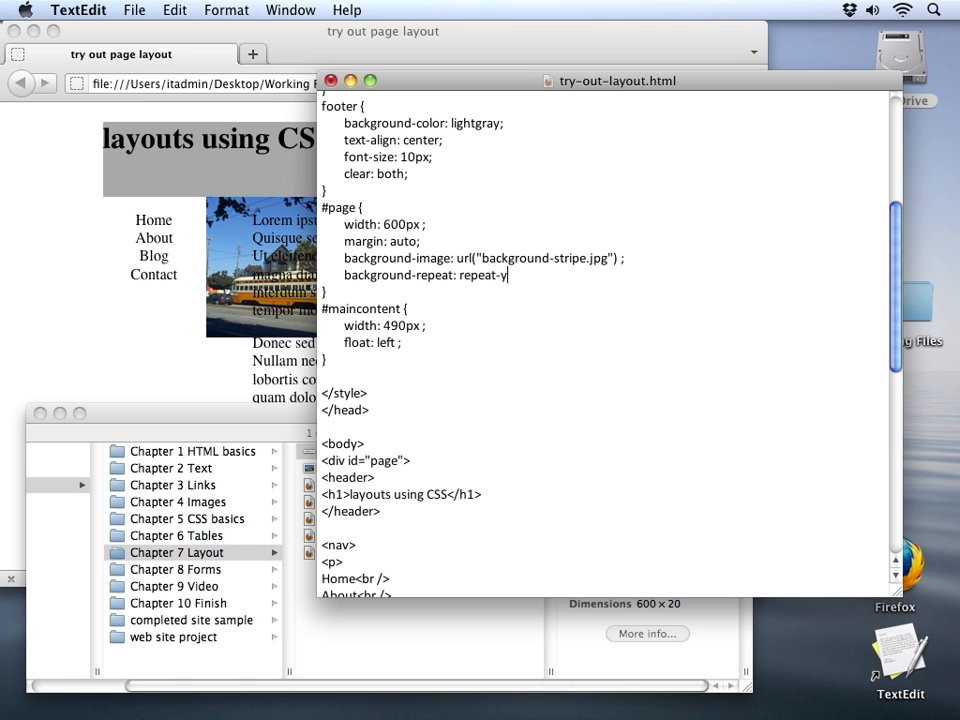
text(;)
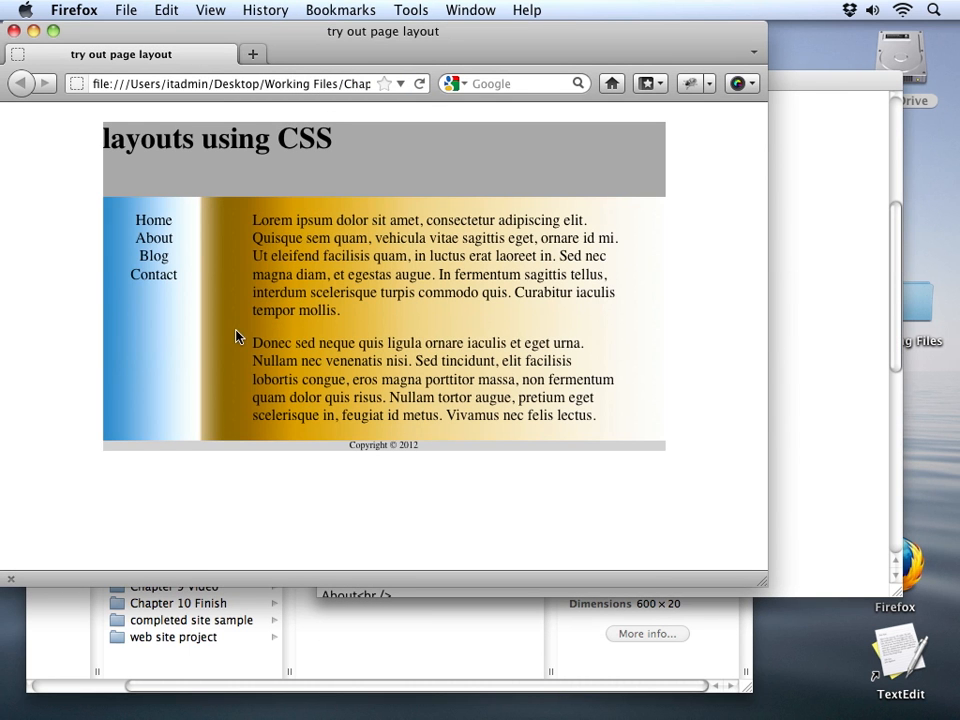
mouse_move(167, 330)
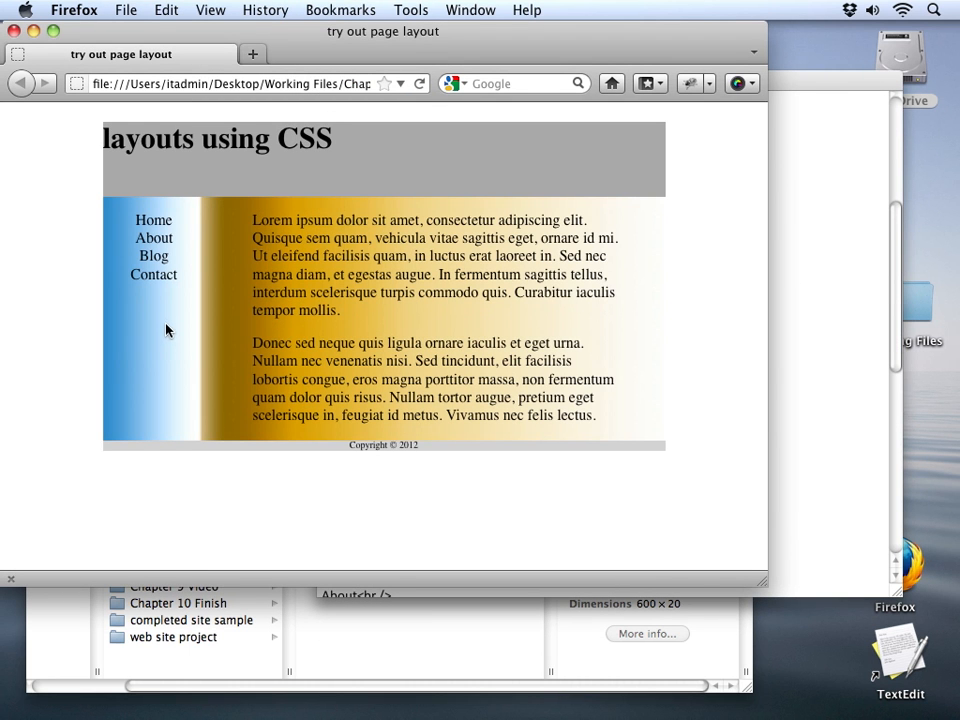
mouse_move(373, 159)
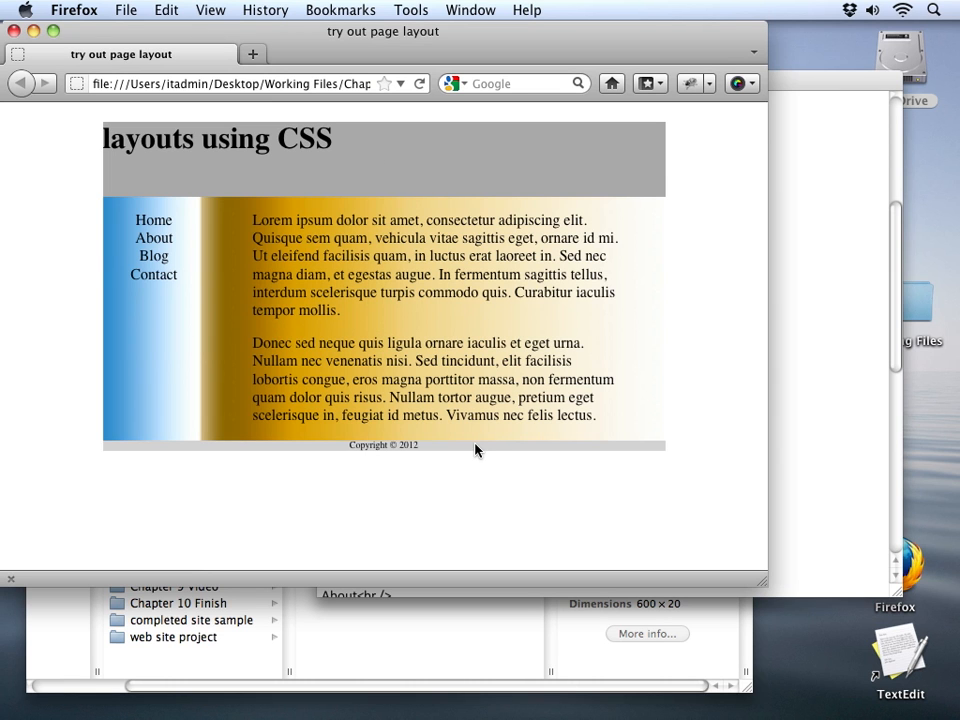
mouse_move(478, 277)
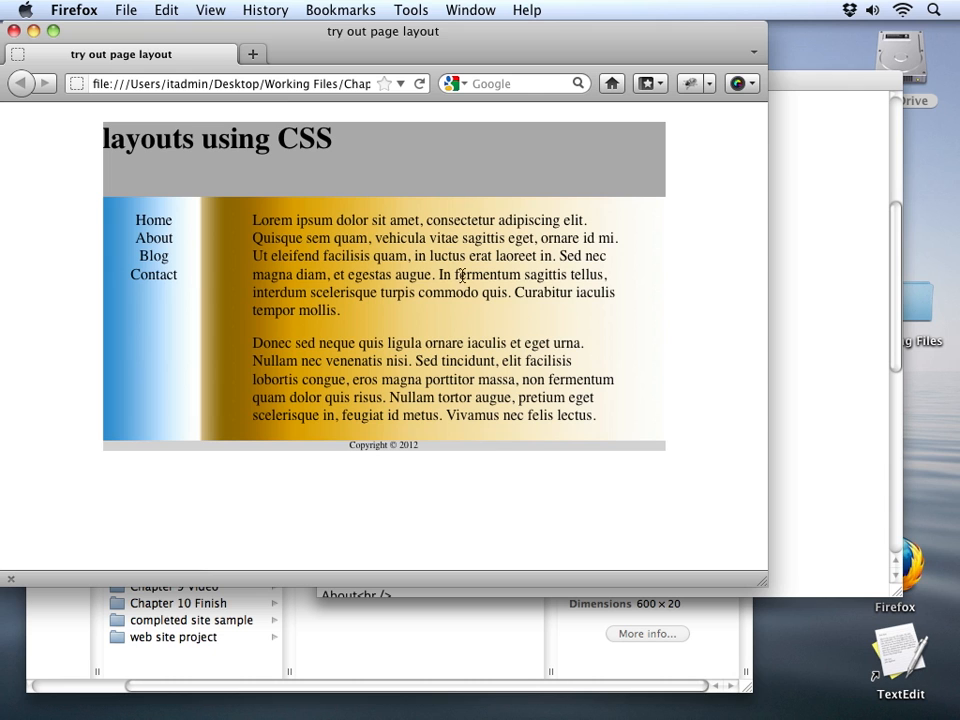
mouse_move(167, 313)
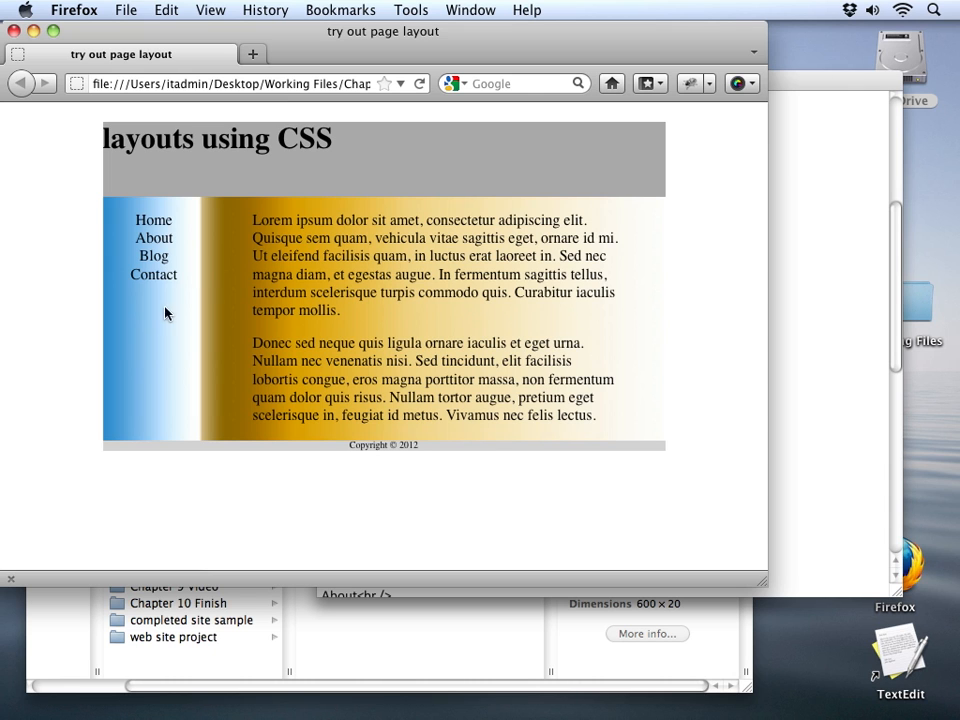
mouse_move(363, 238)
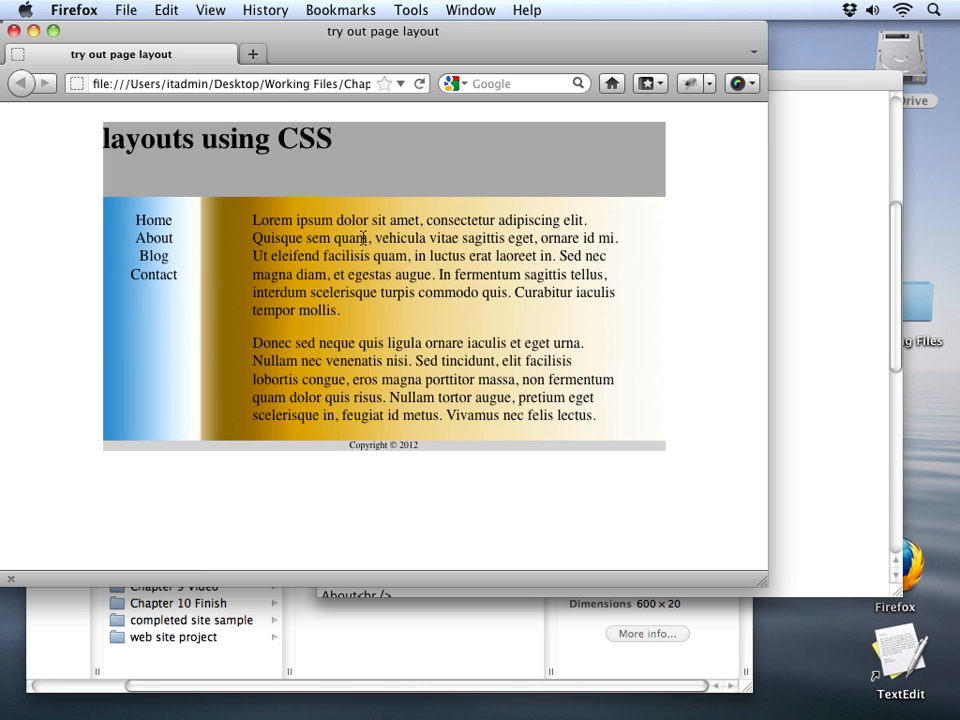
mouse_move(139, 238)
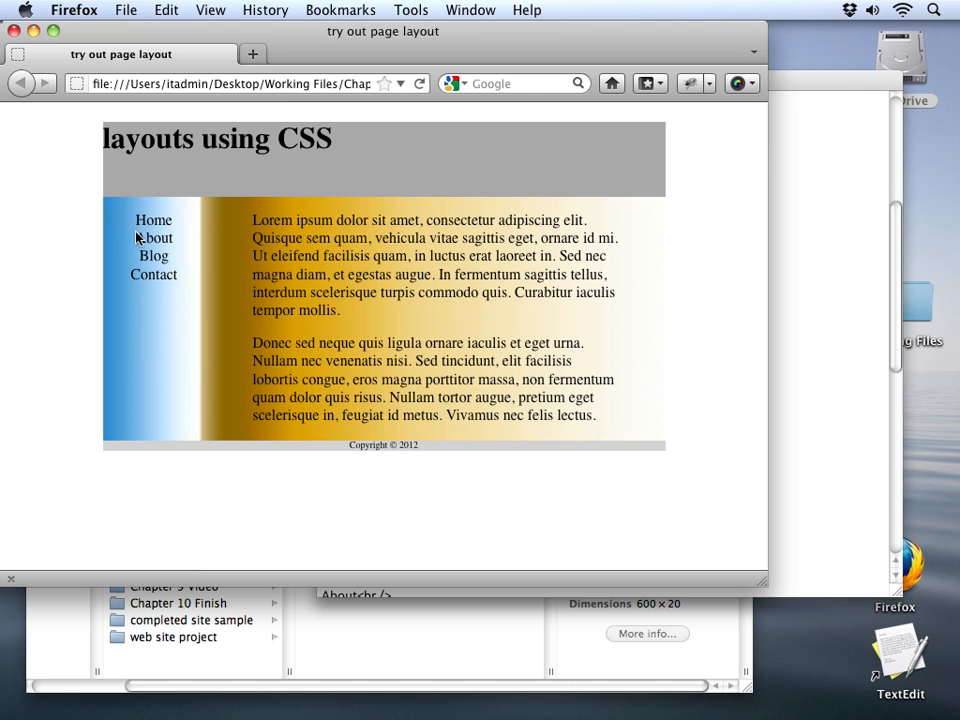
mouse_move(126, 443)
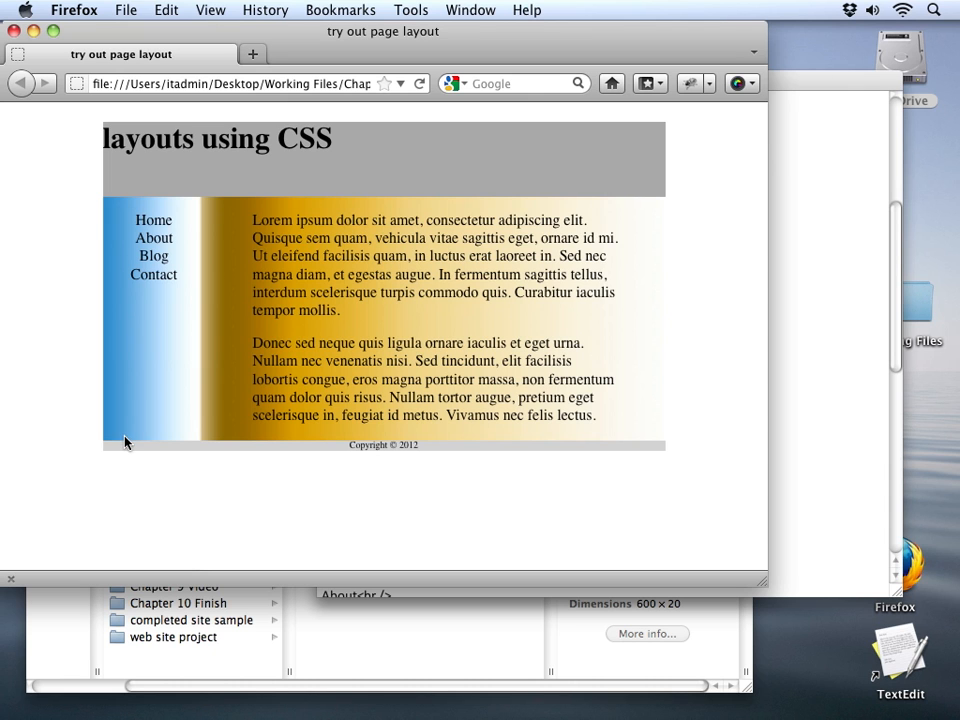